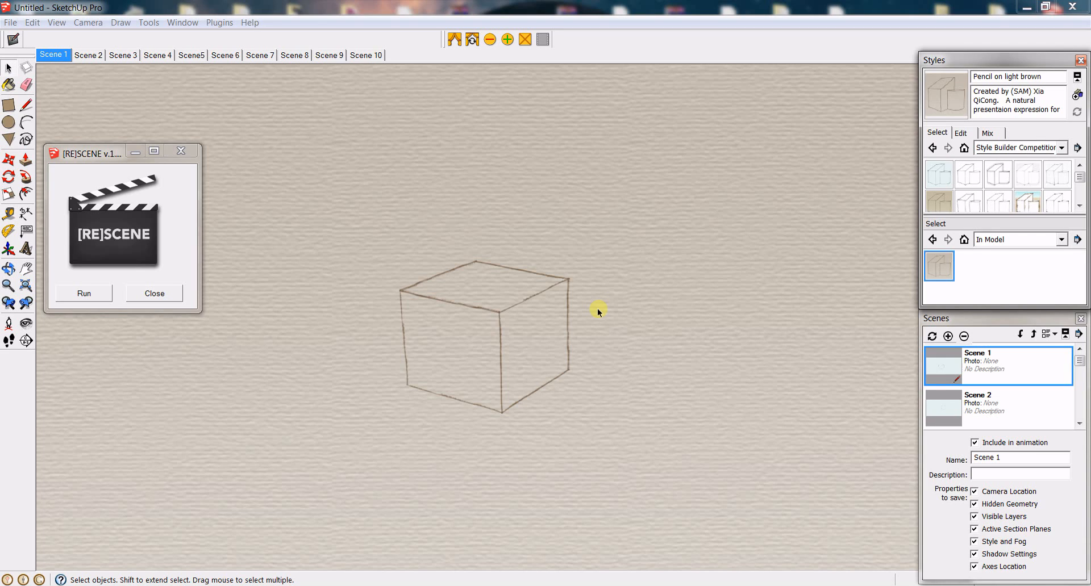
mouse_move(594, 319)
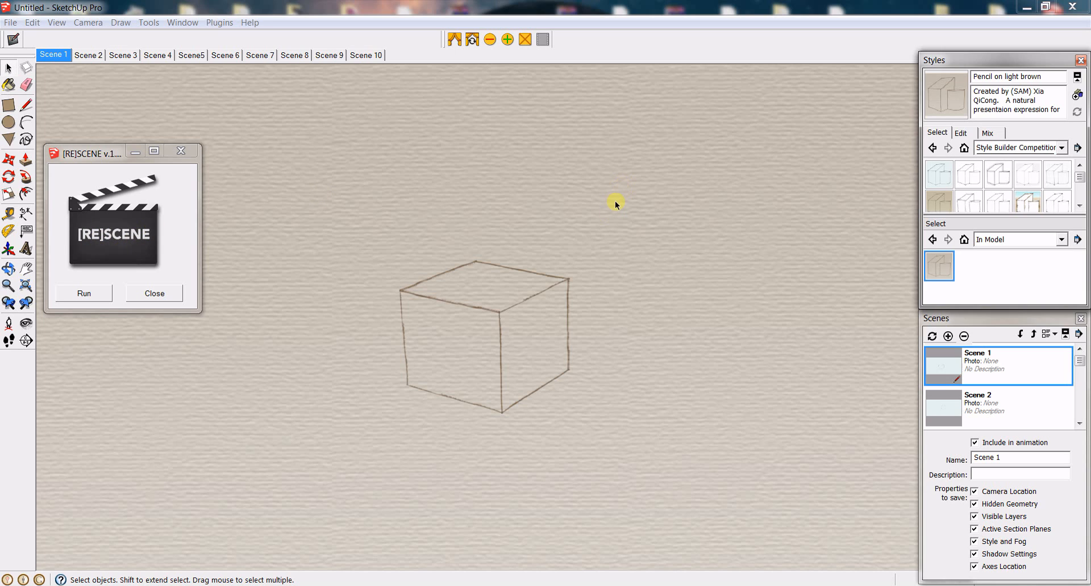
mouse_move(616, 213)
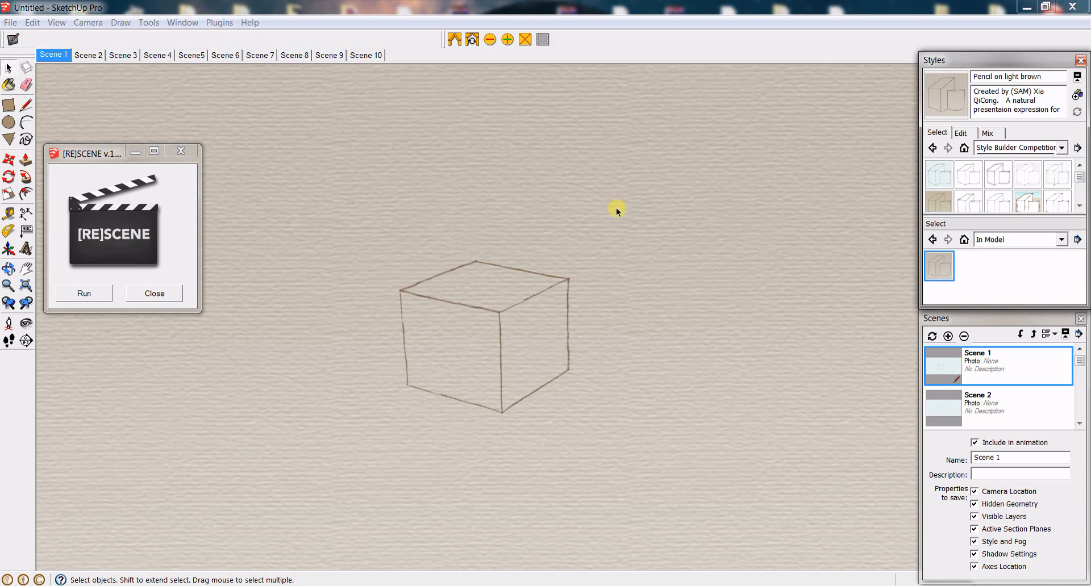
mouse_move(618, 223)
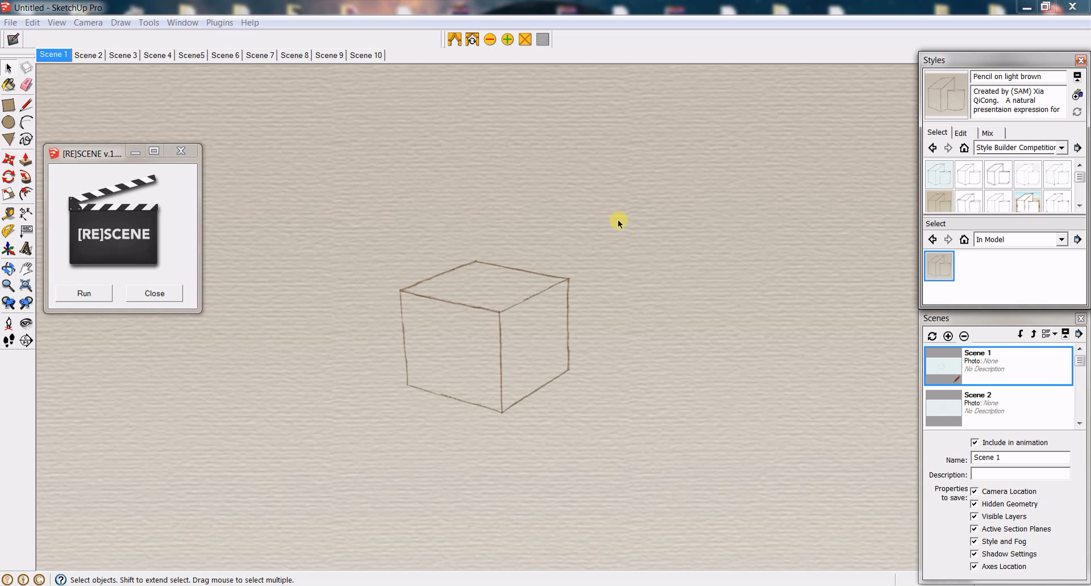
mouse_move(670, 411)
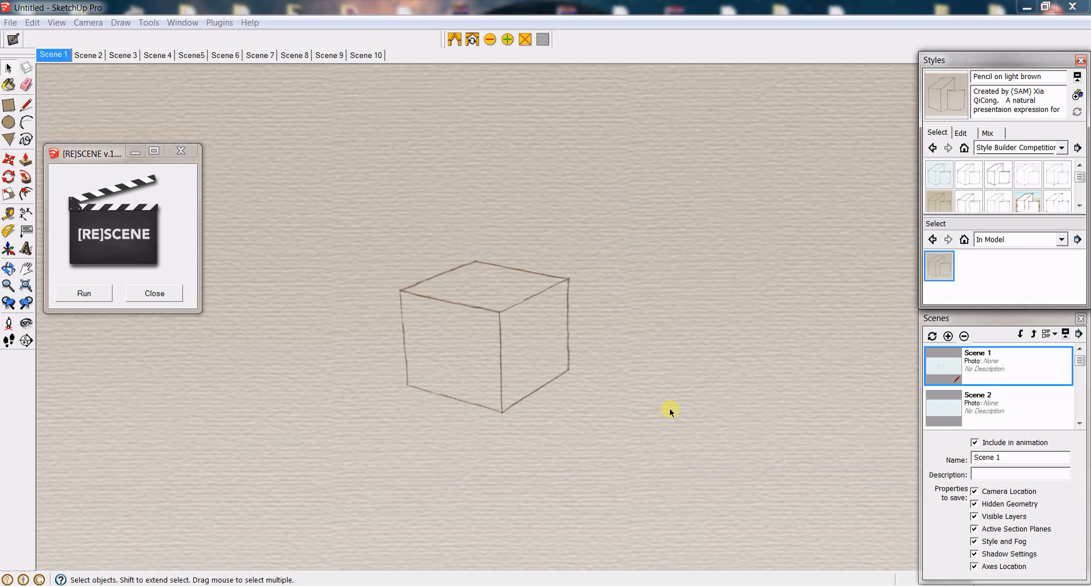
mouse_move(626, 334)
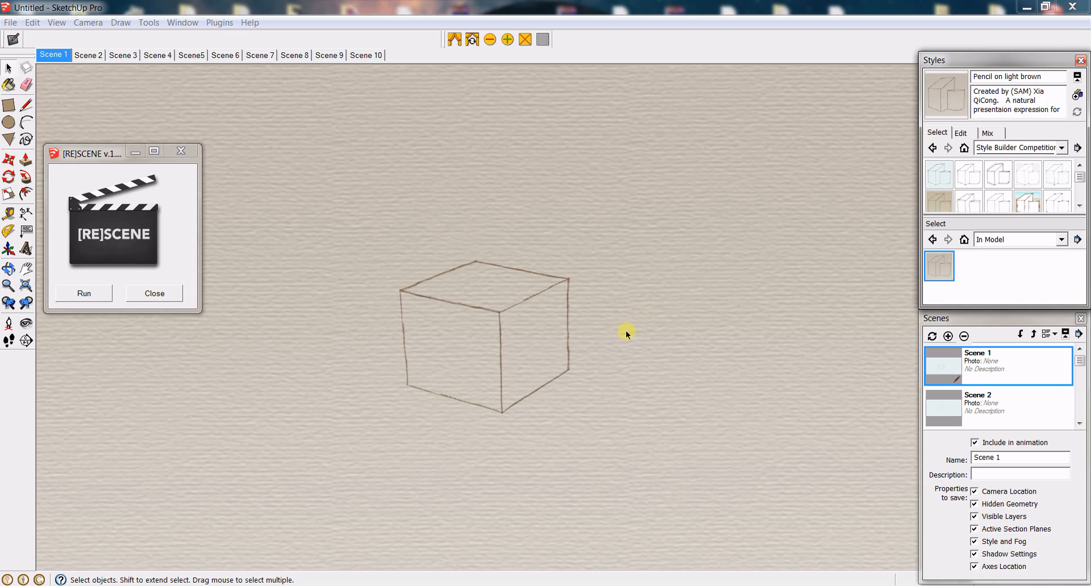
mouse_move(317, 132)
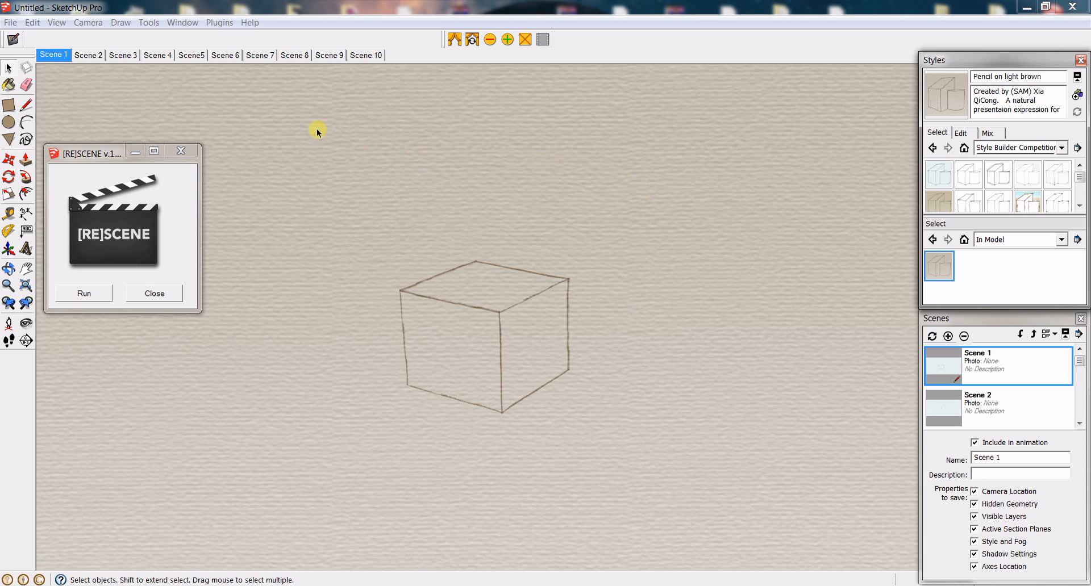
mouse_move(963, 176)
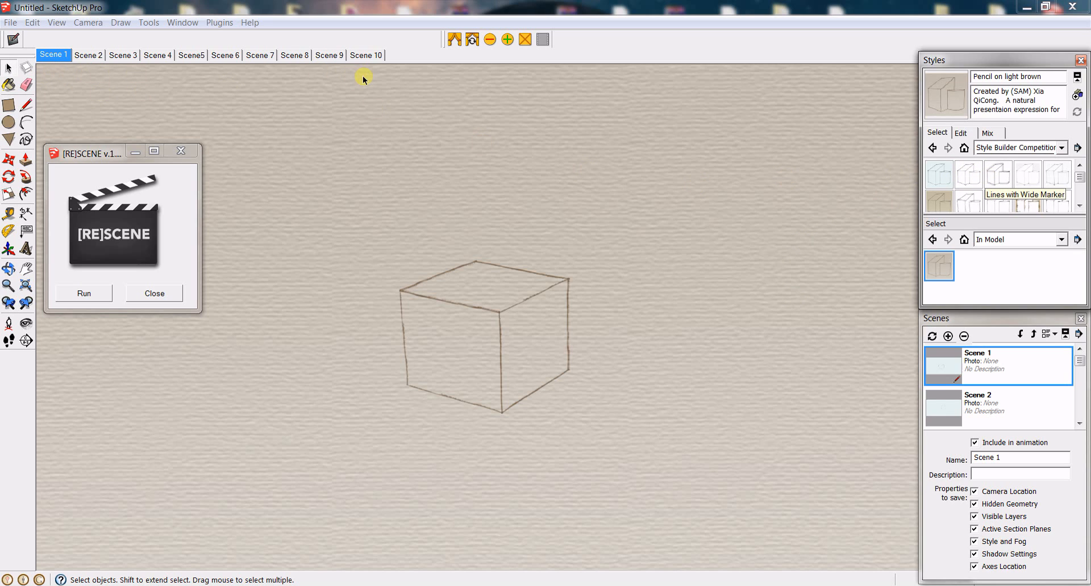
mouse_move(549, 171)
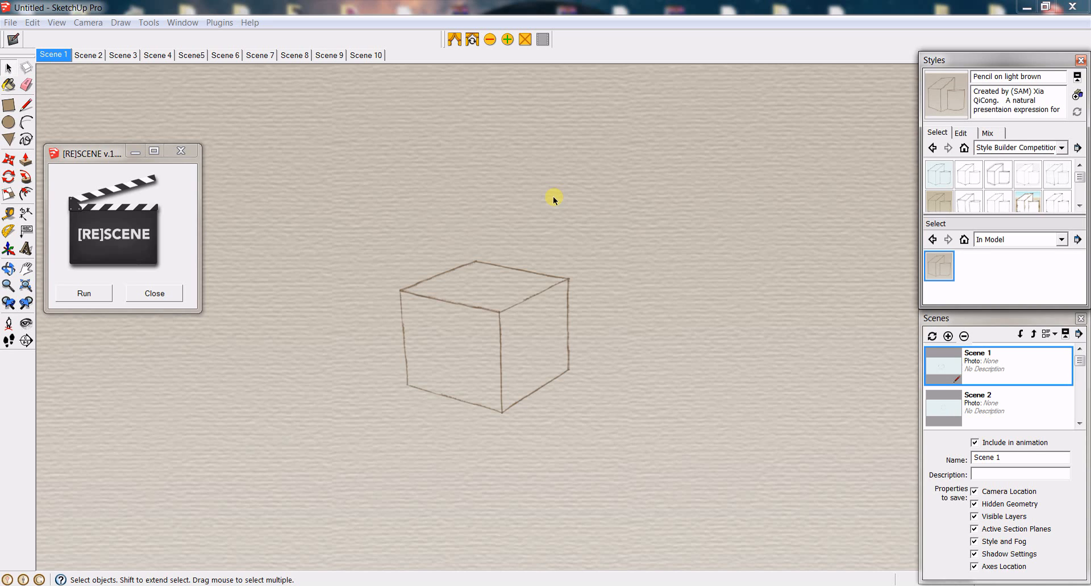
mouse_move(243, 88)
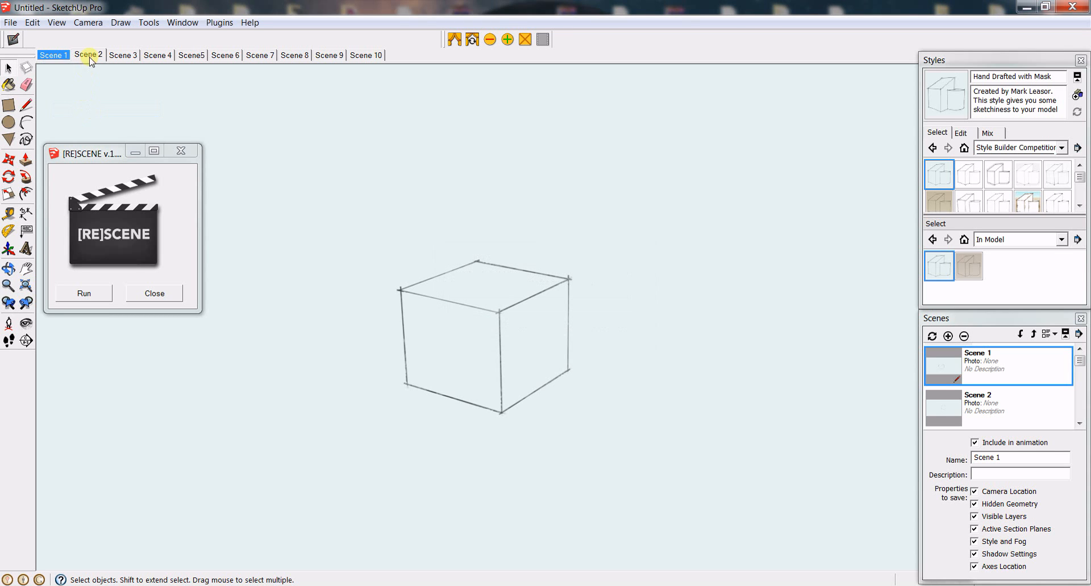
- Apply Hand Drafted with Mask to Scene 2, update the scene, then move on to Scene 3
click(87, 55)
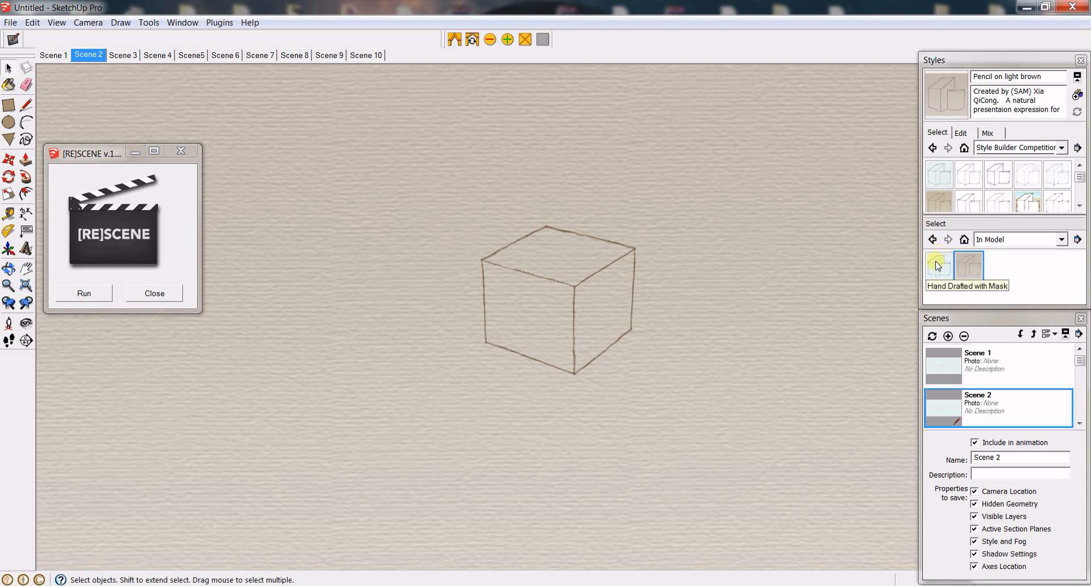
click(938, 266)
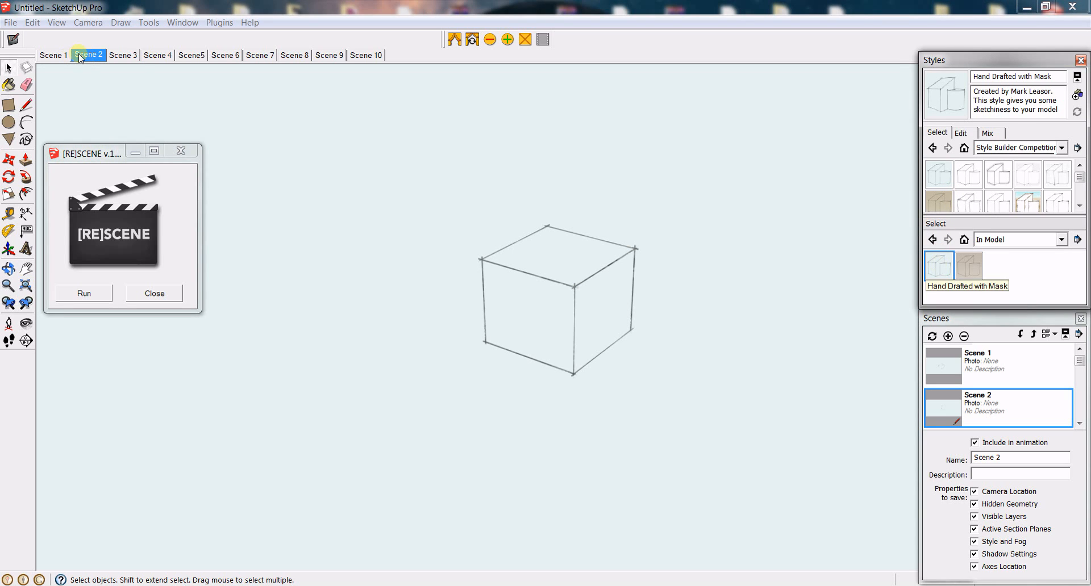
right_click(88, 54)
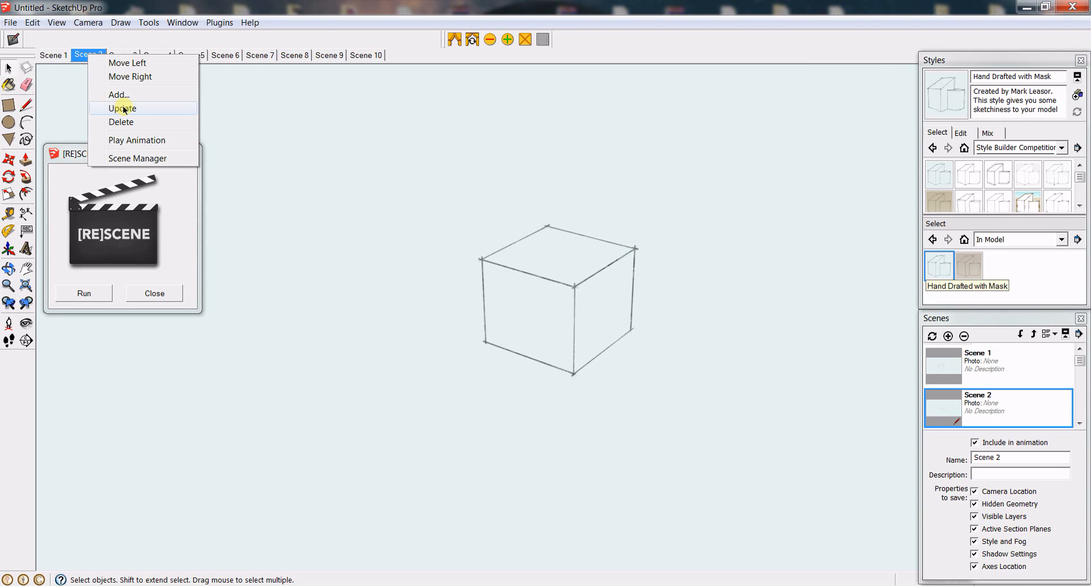
click(122, 109)
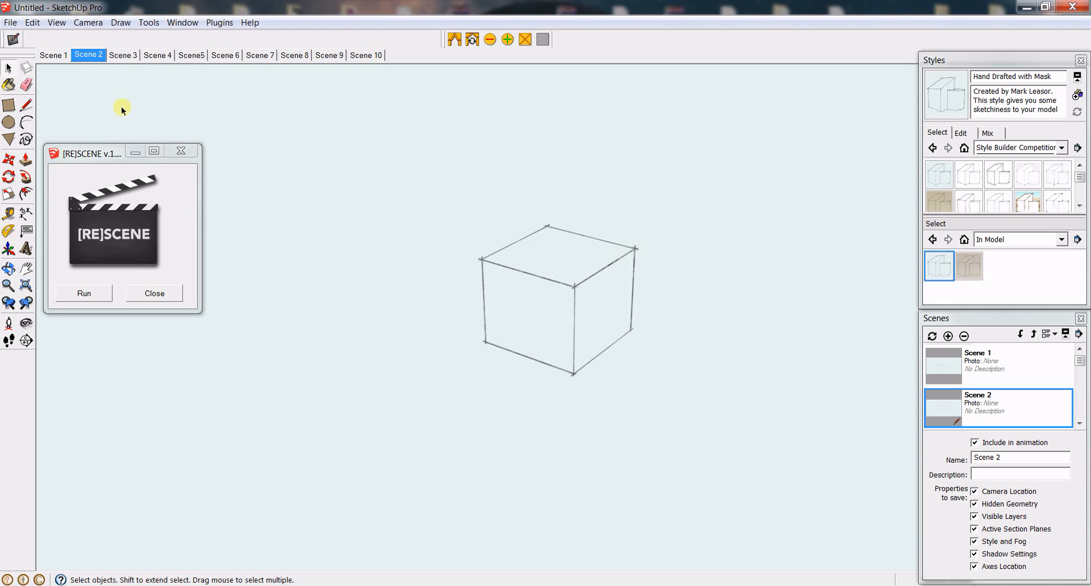
click(122, 54)
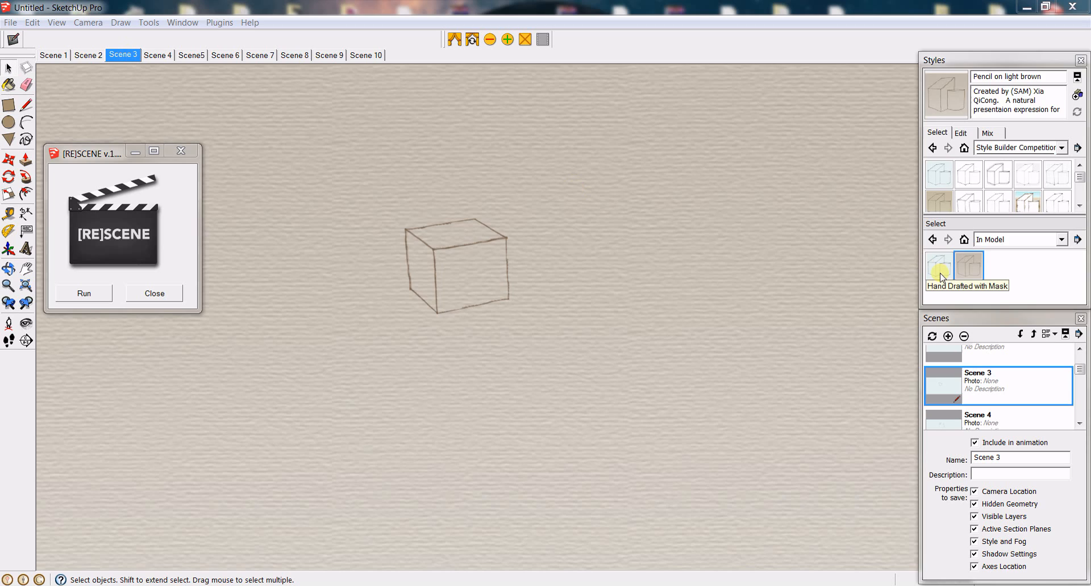
- Apply Hand Drafted with Mask to Scene 3 and update the scene from the Scenes panel
click(937, 265)
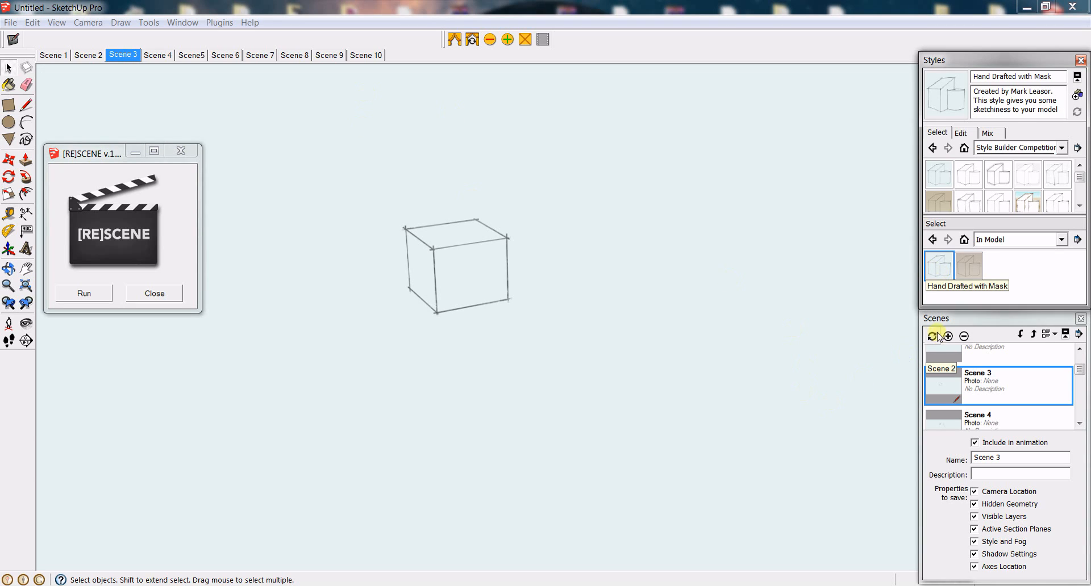
mouse_move(909, 352)
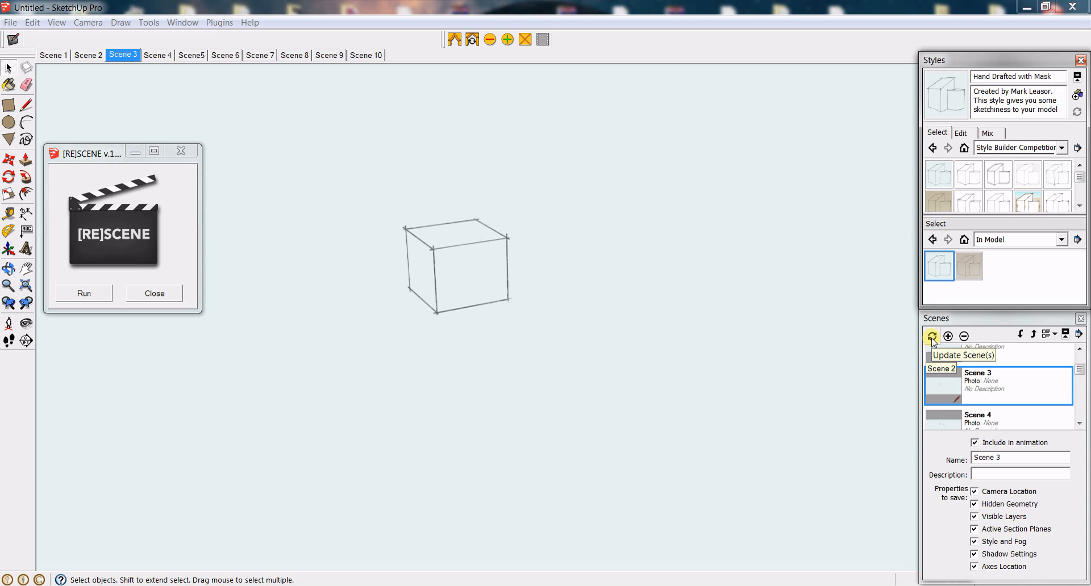
click(932, 336)
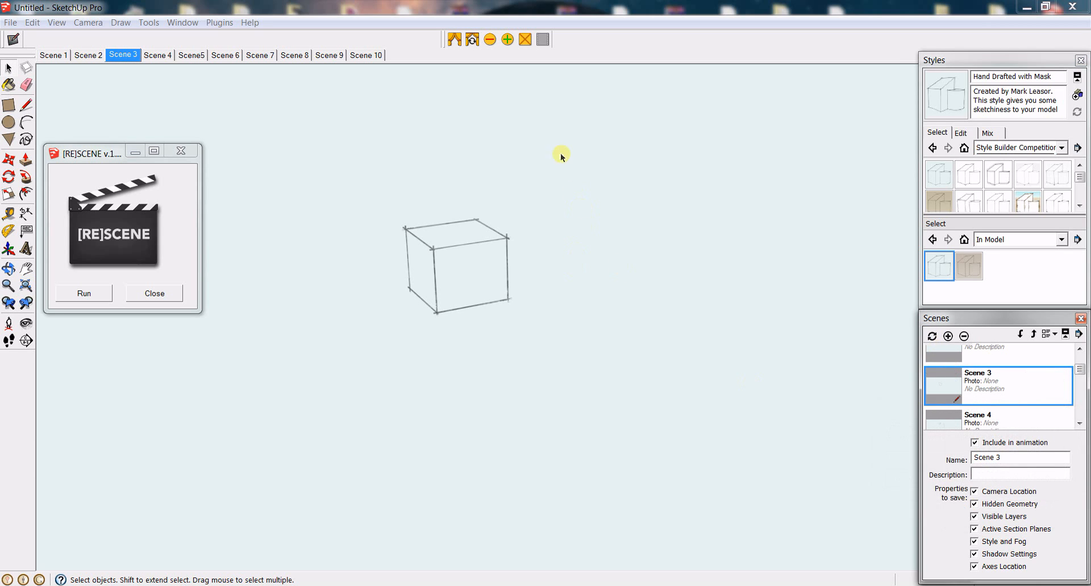
mouse_move(547, 224)
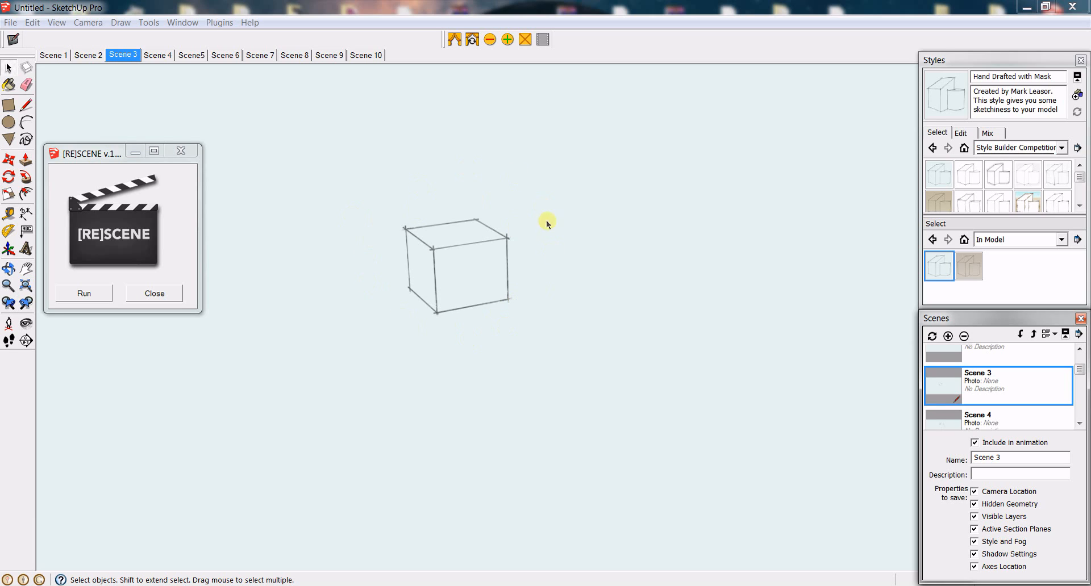
mouse_move(580, 176)
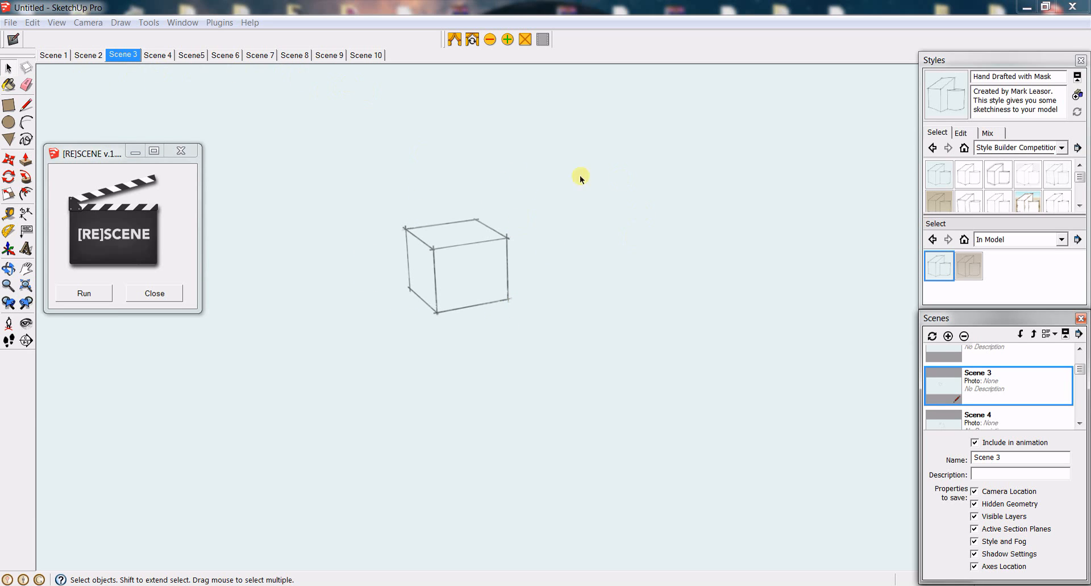
mouse_move(296, 91)
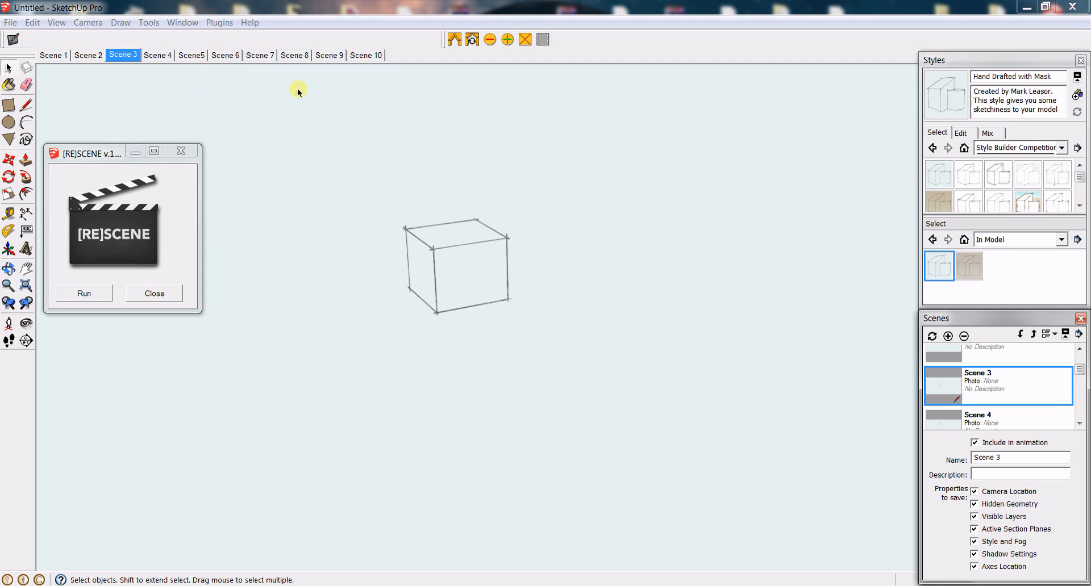
mouse_move(409, 102)
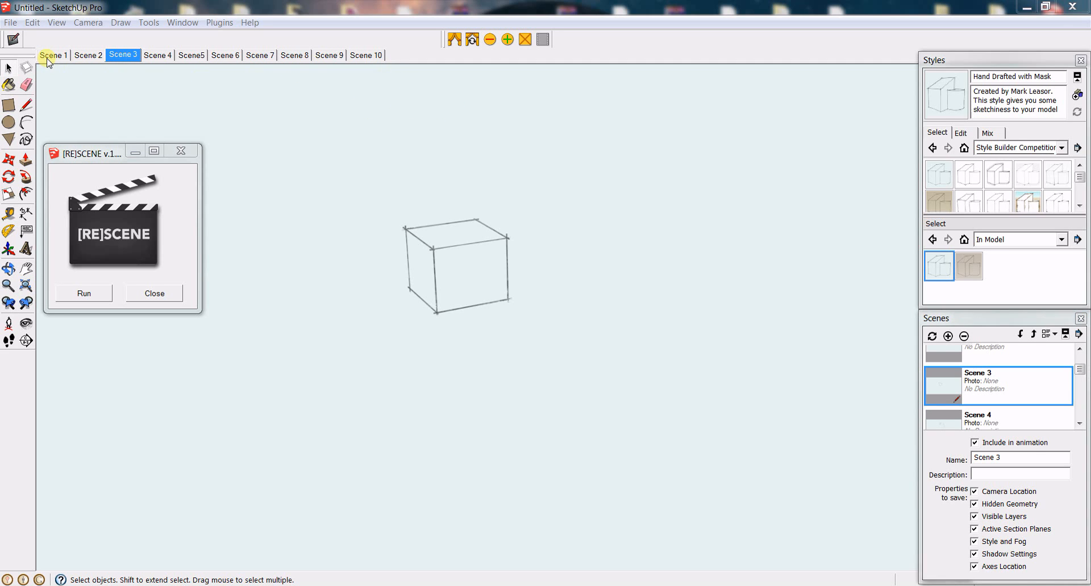
- Return to Scene 1, which now shows the cube hand-drafted
click(53, 54)
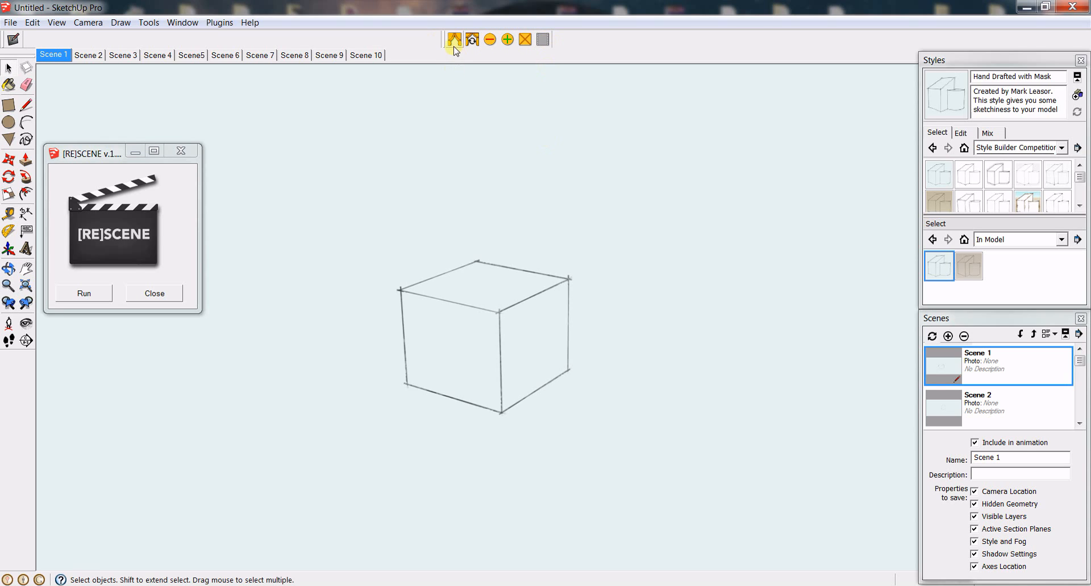
mouse_move(56, 156)
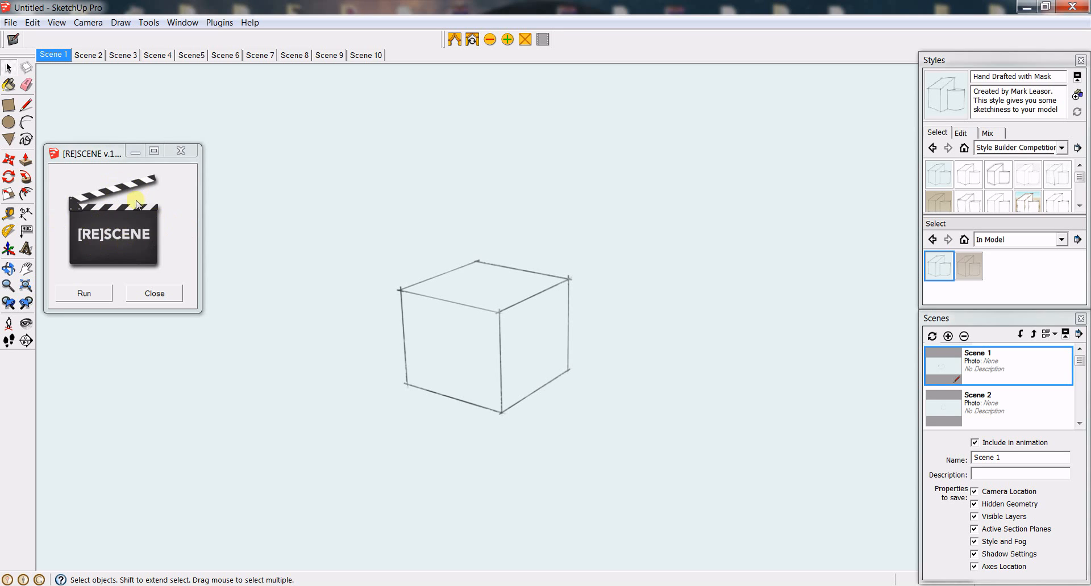
mouse_move(1028, 206)
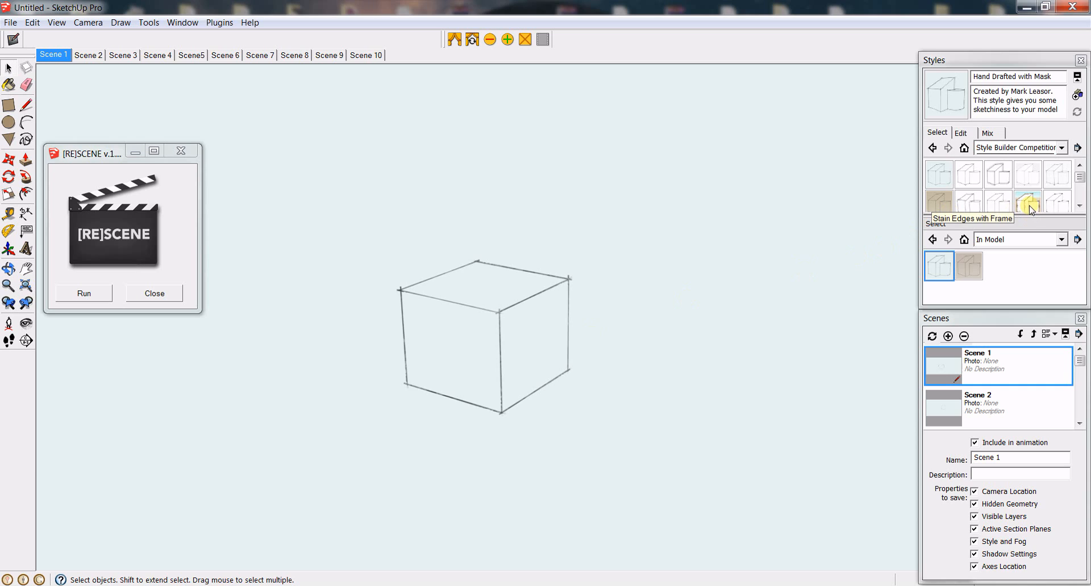
- Try the Stain Edges with Frame style and review it across Scenes 2, 3 and 1
click(1029, 203)
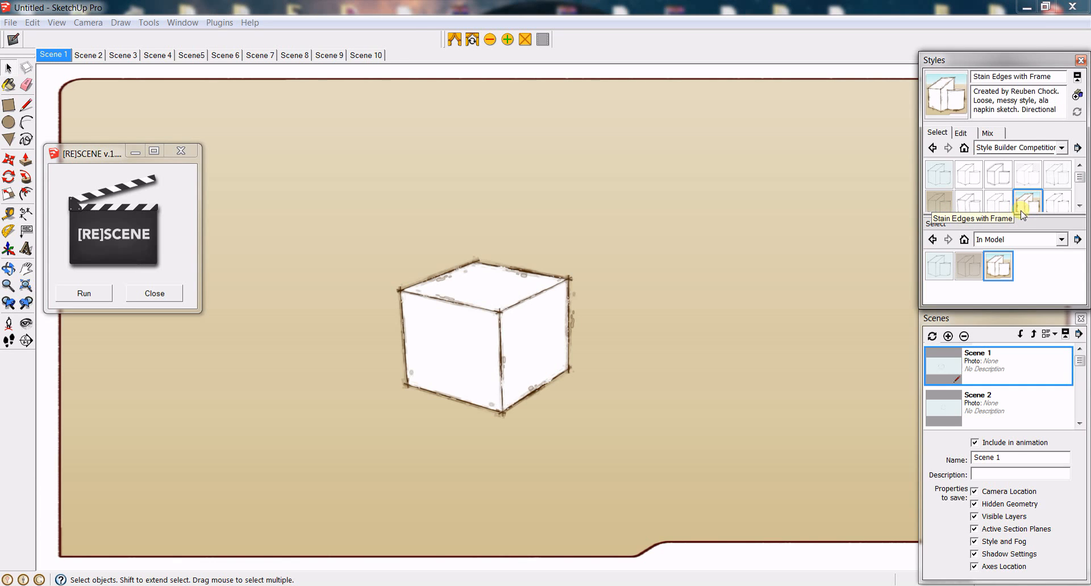
mouse_move(900, 253)
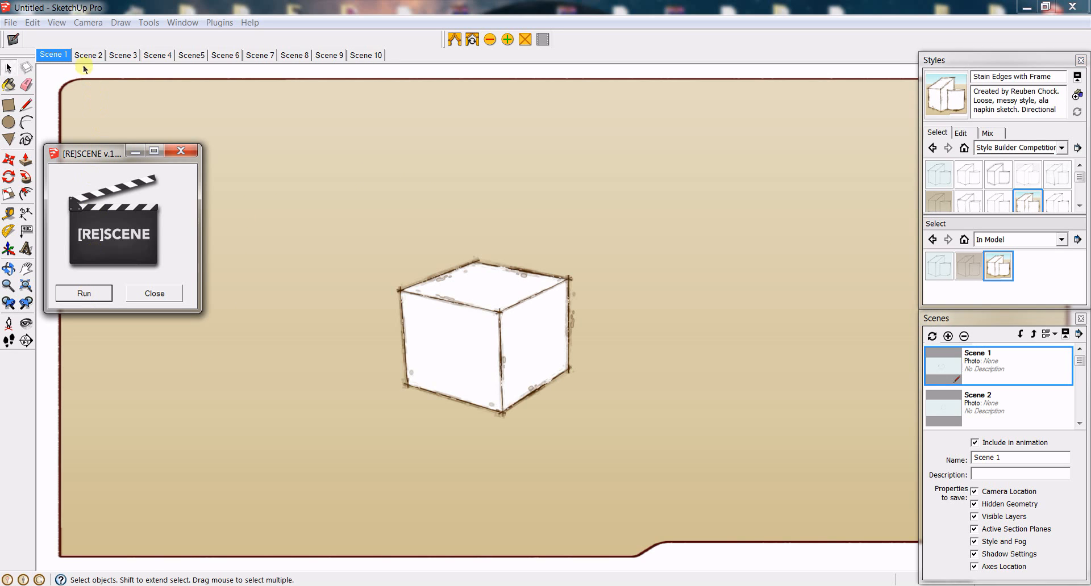
click(88, 55)
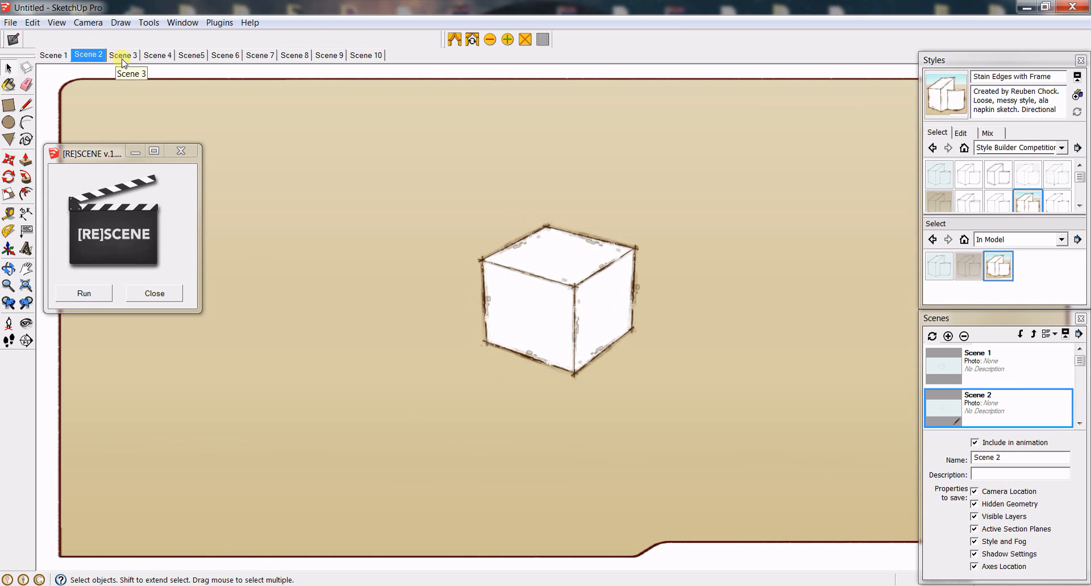
click(156, 55)
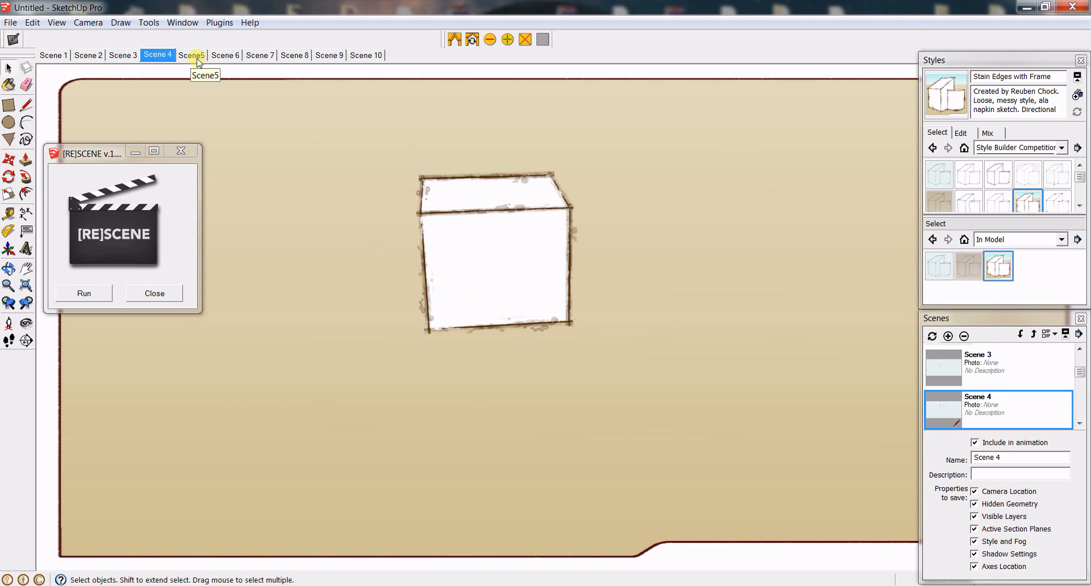
click(53, 55)
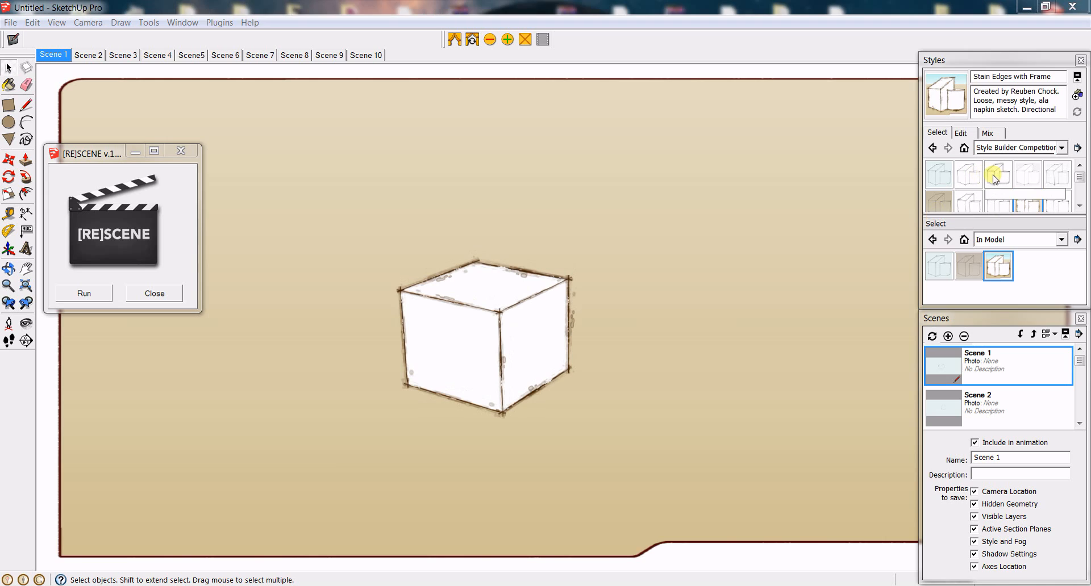
- Push Lines with Wide Marker to all scenes via RE-SCENE and verify it on Scene 3
click(996, 173)
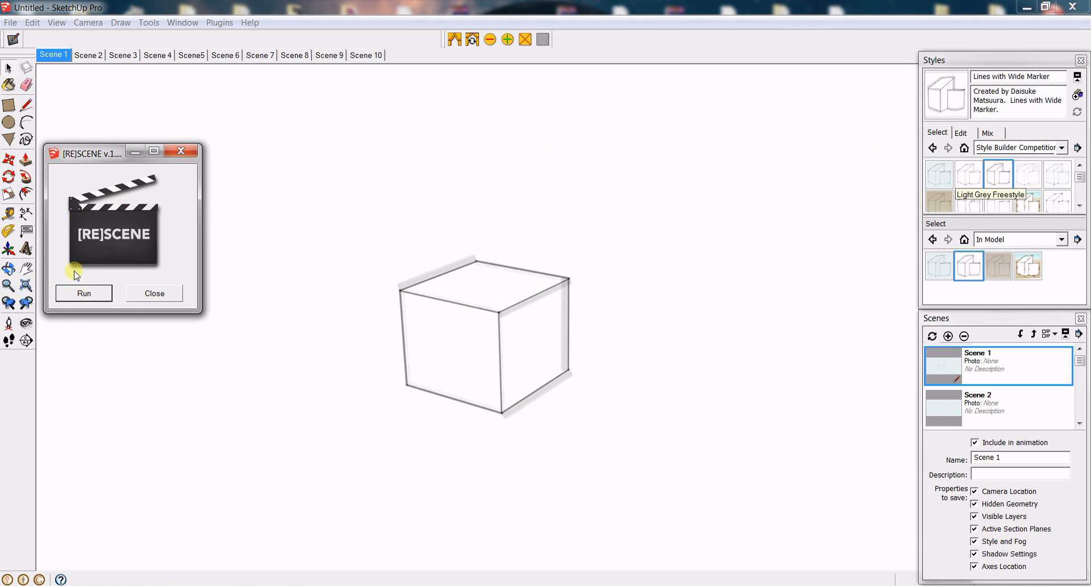
click(87, 54)
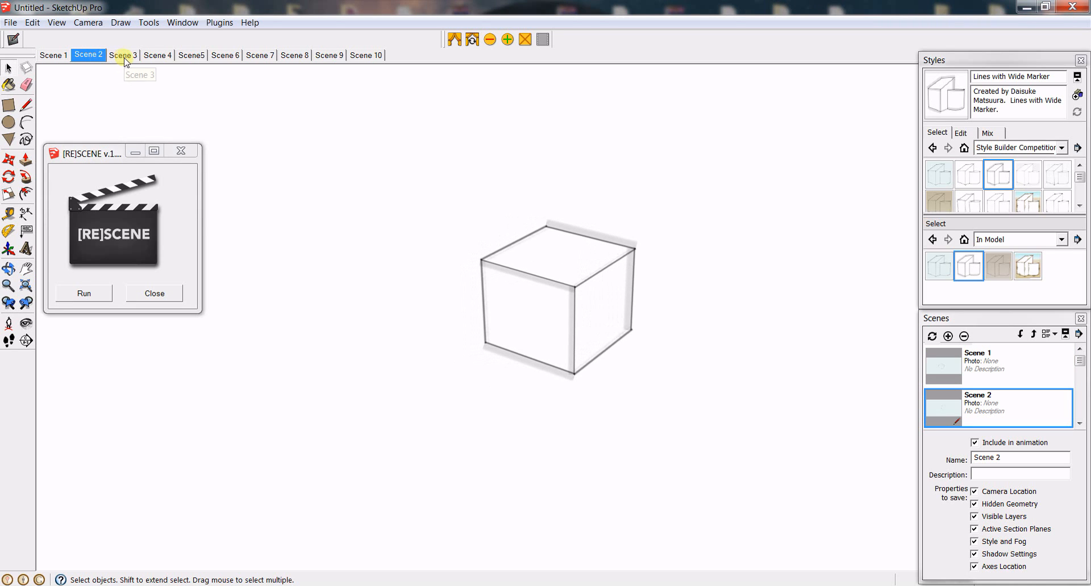
click(122, 55)
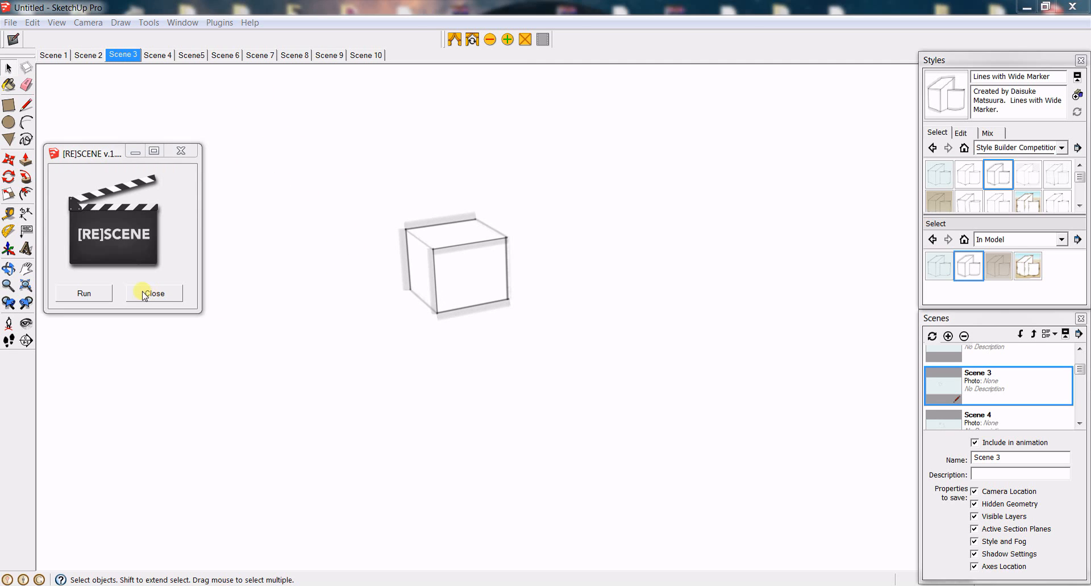
- Dismiss the RE-SCENE dialog and push Tech Pen Endpoints to every scene from the toolbar
click(153, 293)
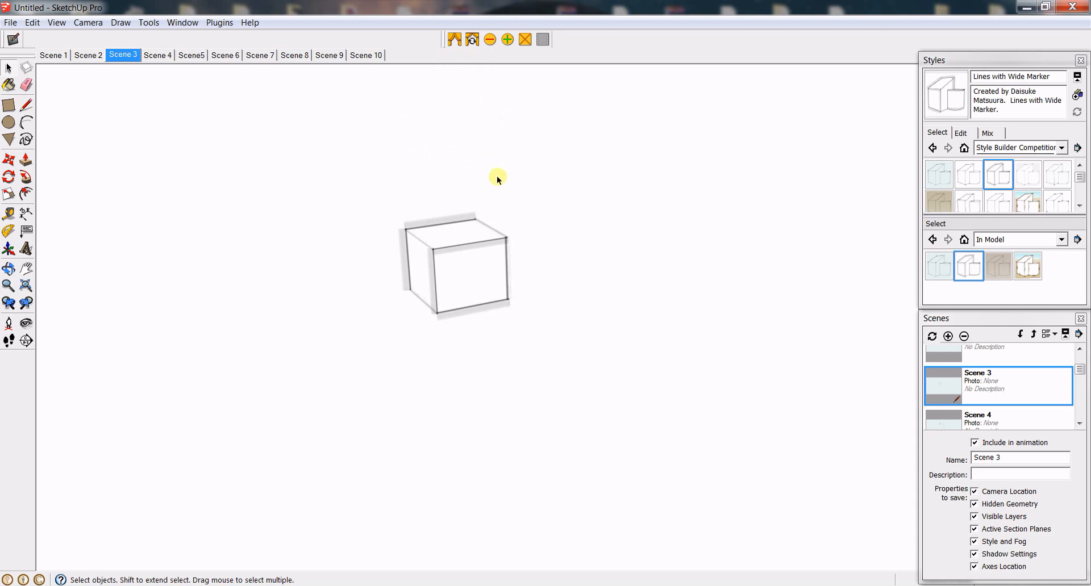
mouse_move(1073, 189)
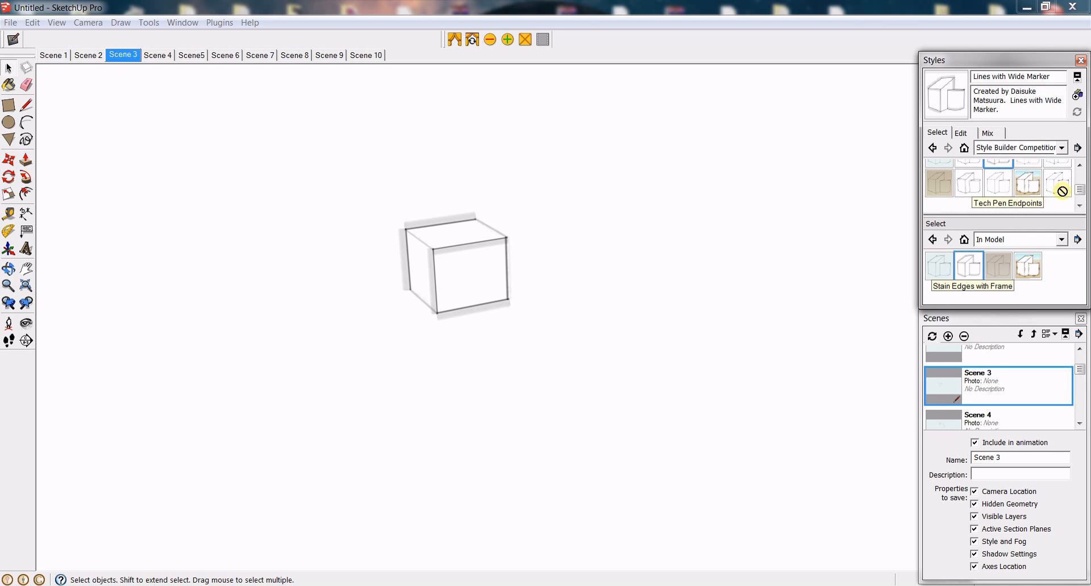
click(1058, 183)
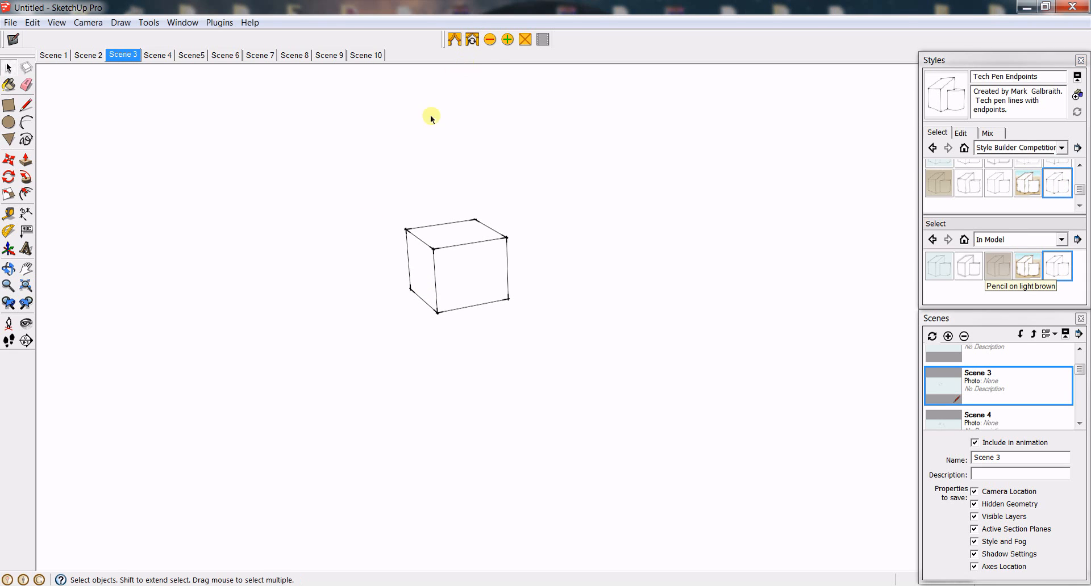
click(157, 54)
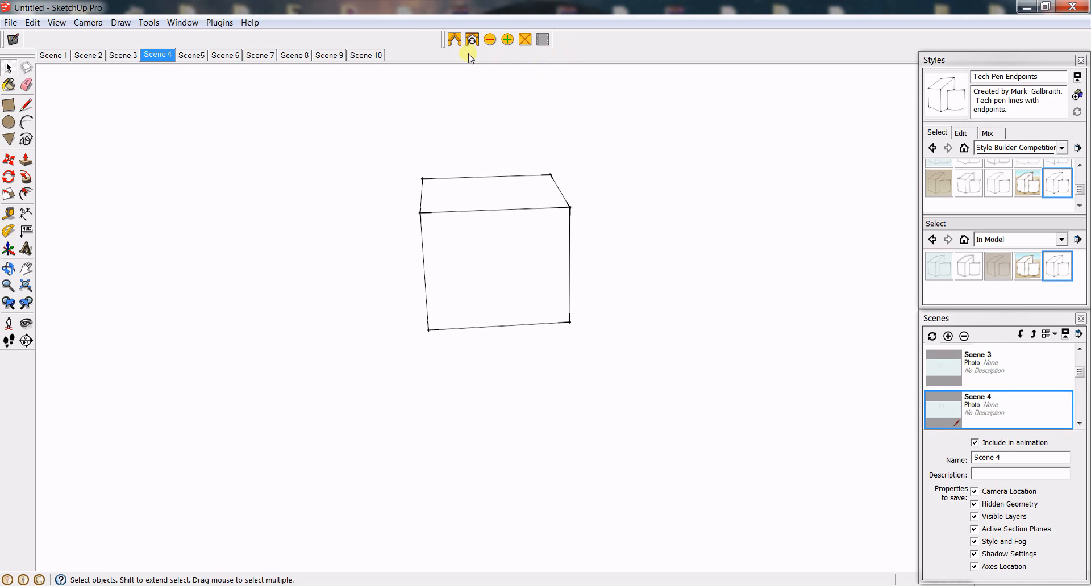
mouse_move(482, 95)
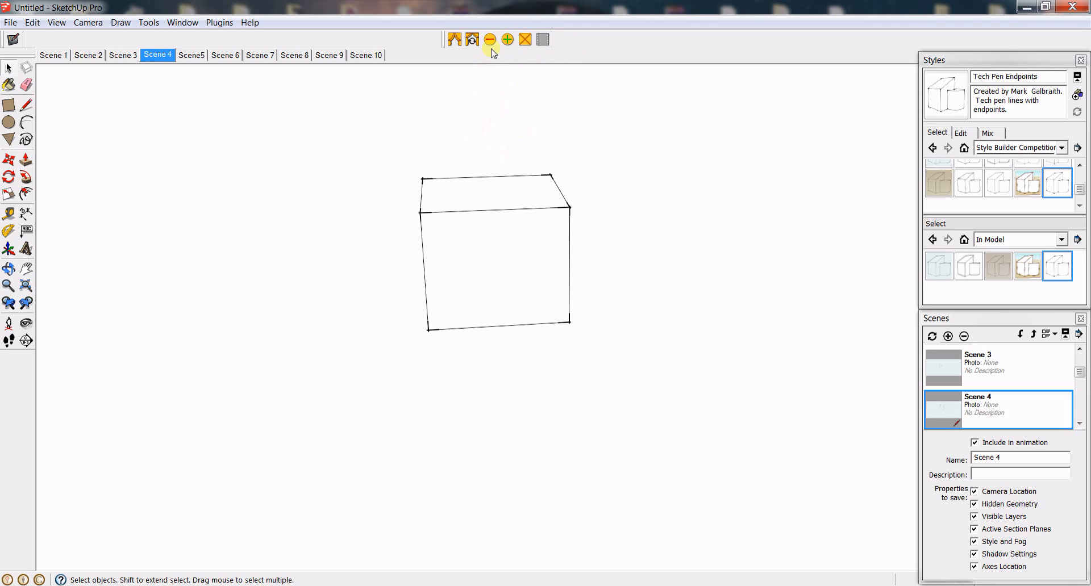
mouse_move(488, 40)
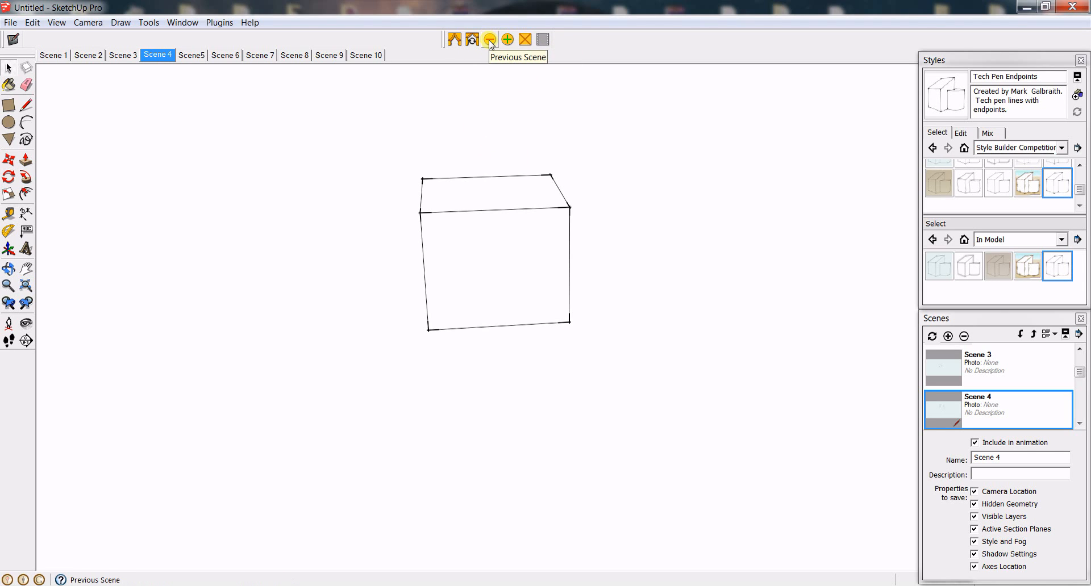
- Step back through Scenes 2 and 1, then forward, confirming the Tech Pen Endpoints style
click(490, 40)
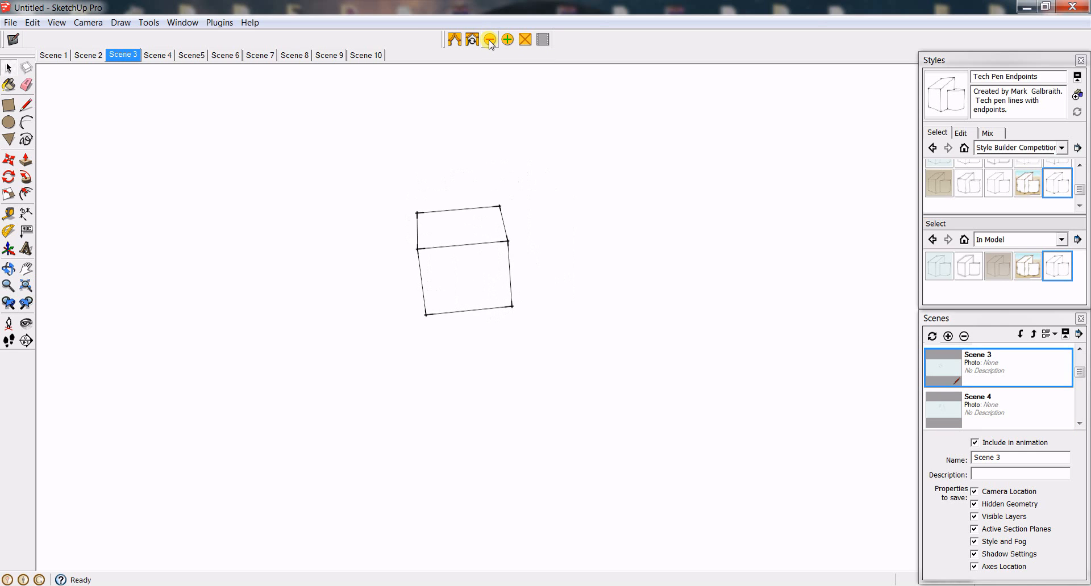
click(87, 55)
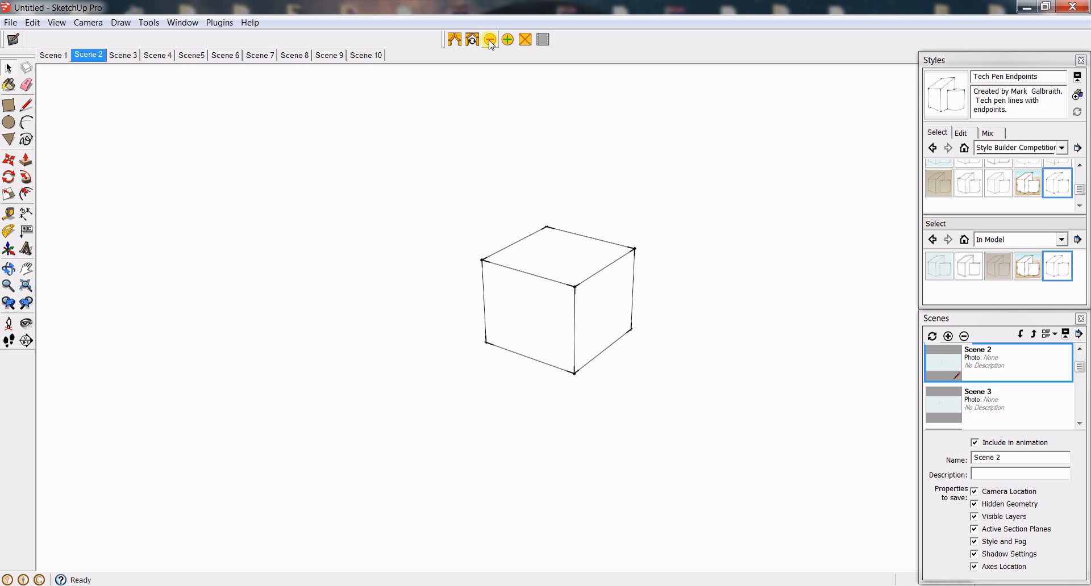
click(54, 55)
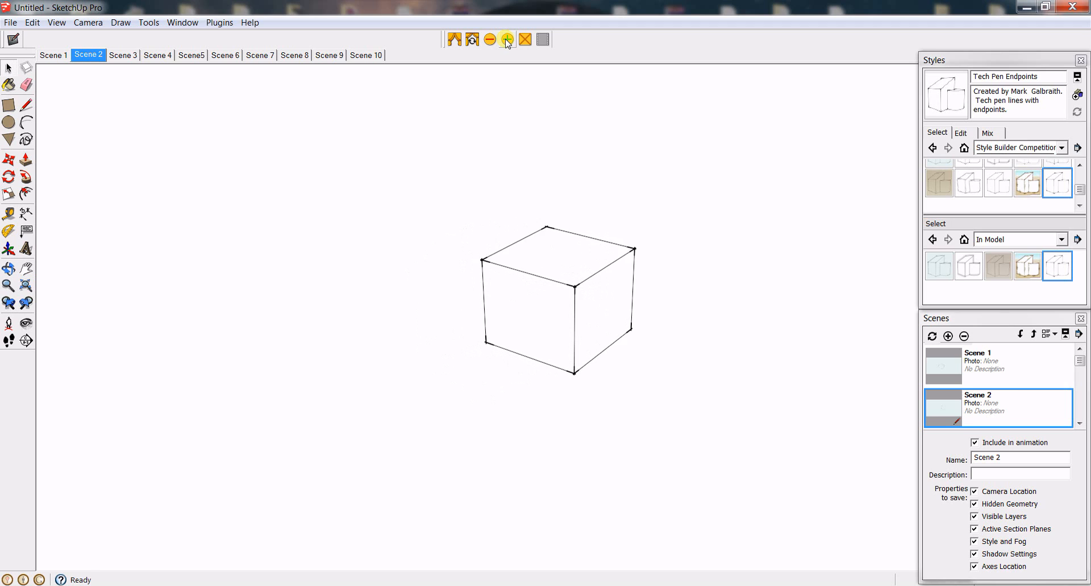
click(123, 55)
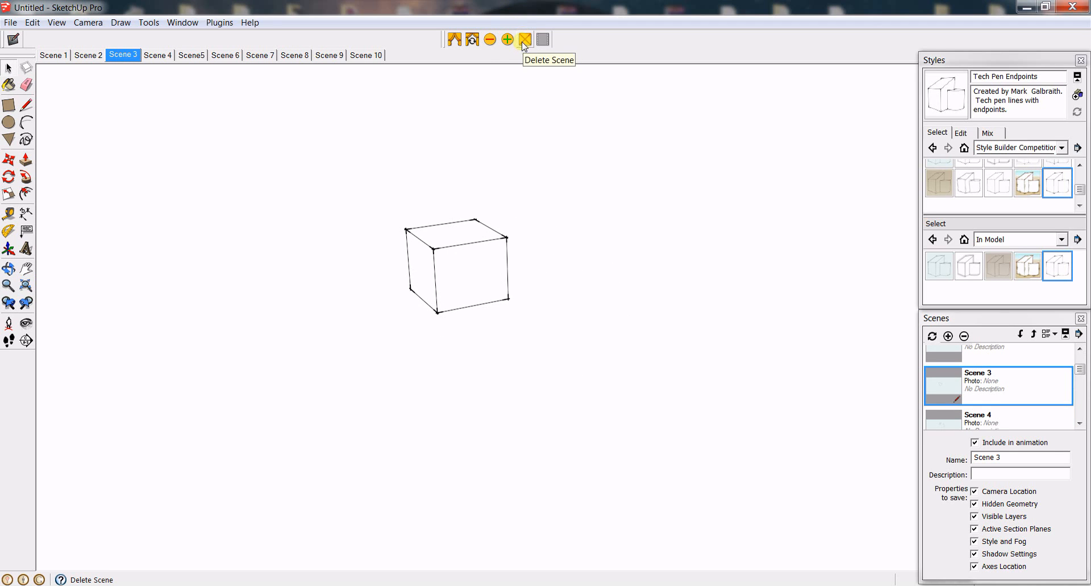
- Start deleting Scene 3 but answer No to keep it
click(524, 40)
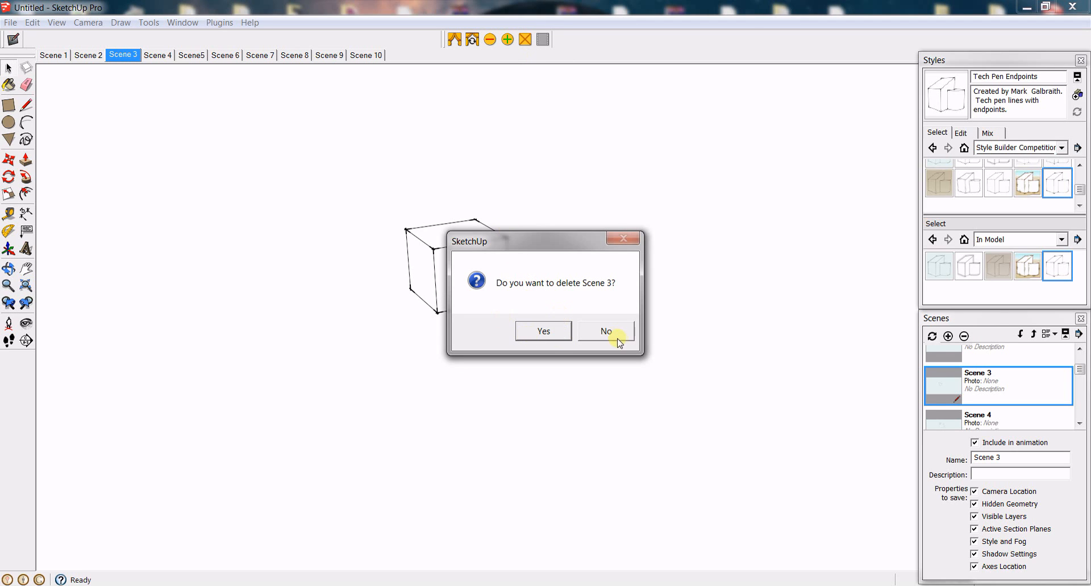
click(604, 331)
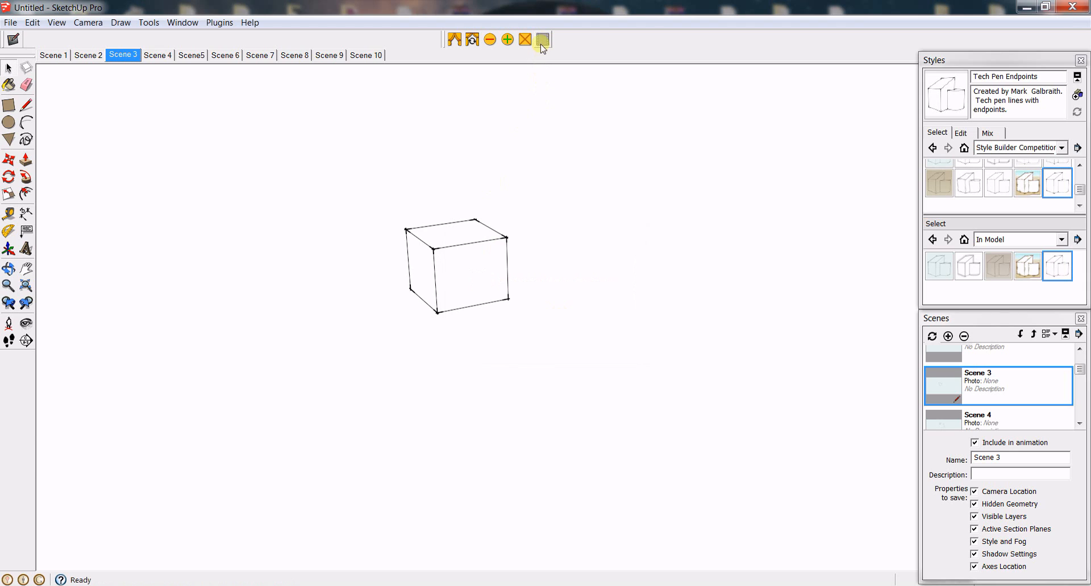
- Add two new scenes, Scene 11 and Scene 12, from the RE-SCENE toolbar
click(367, 55)
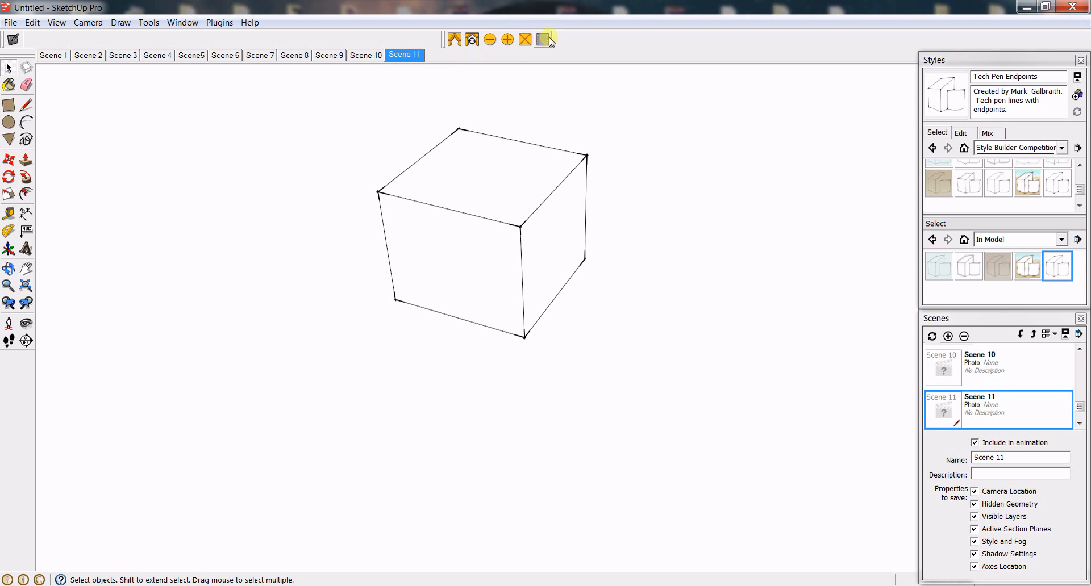
click(507, 39)
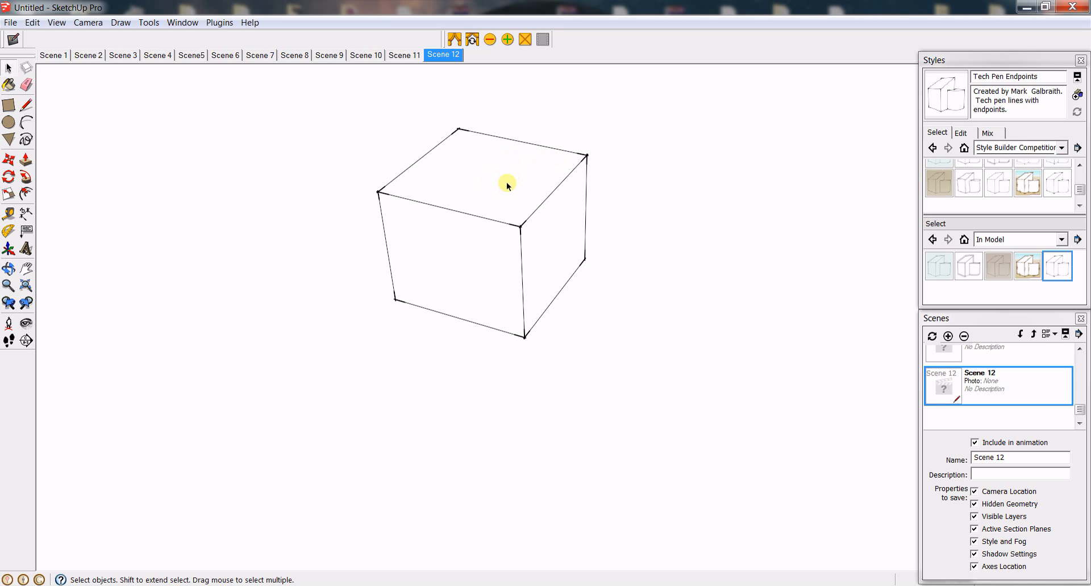
mouse_move(479, 203)
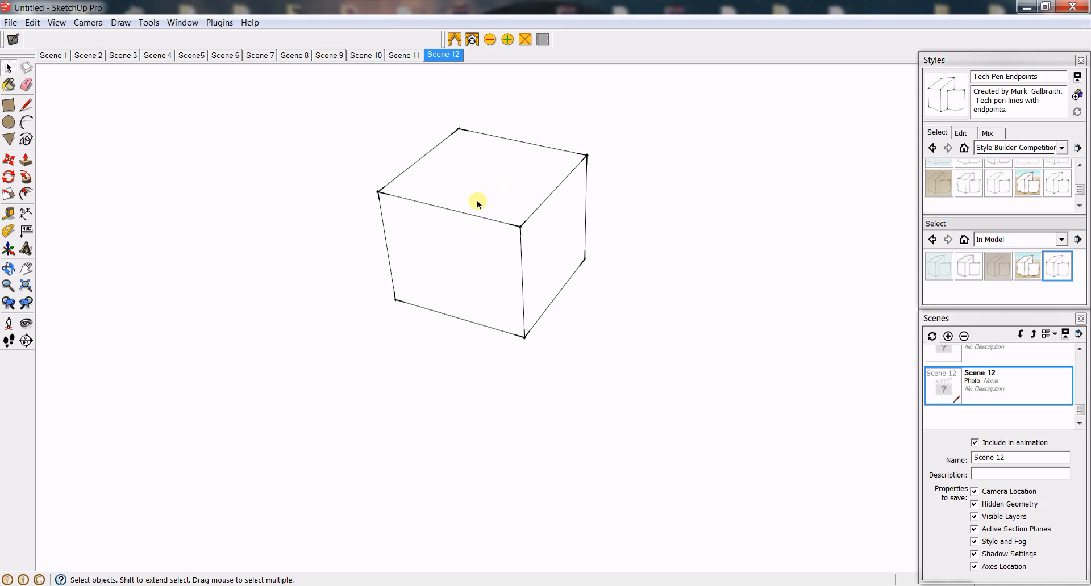
mouse_move(284, 108)
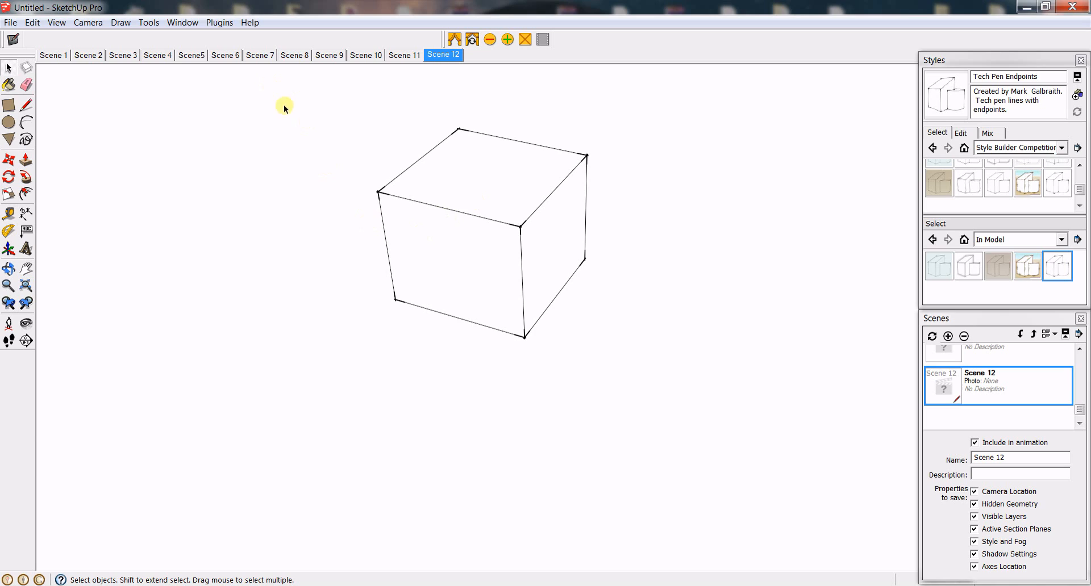
mouse_move(285, 114)
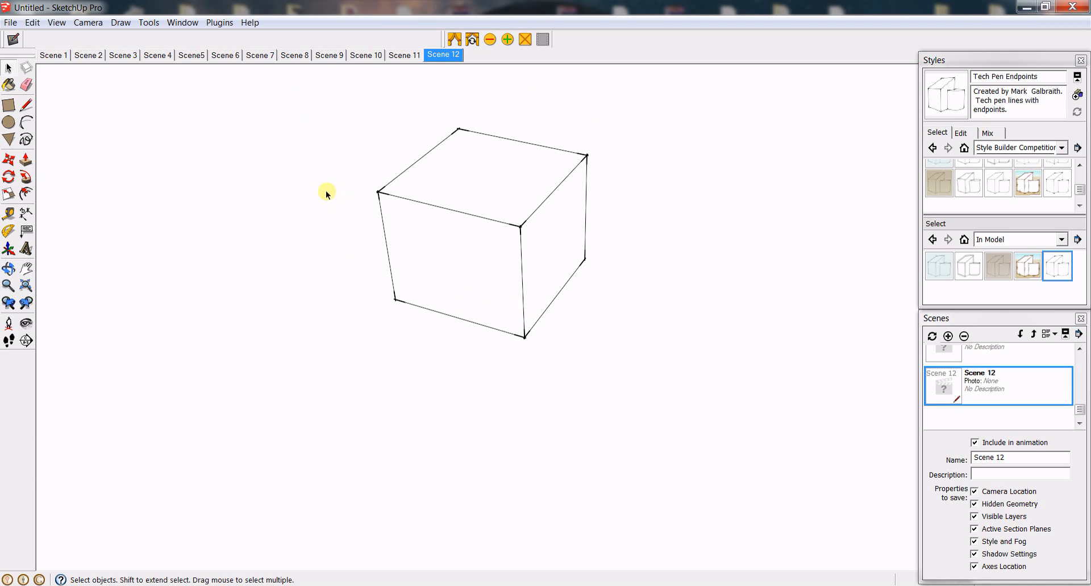
mouse_move(324, 104)
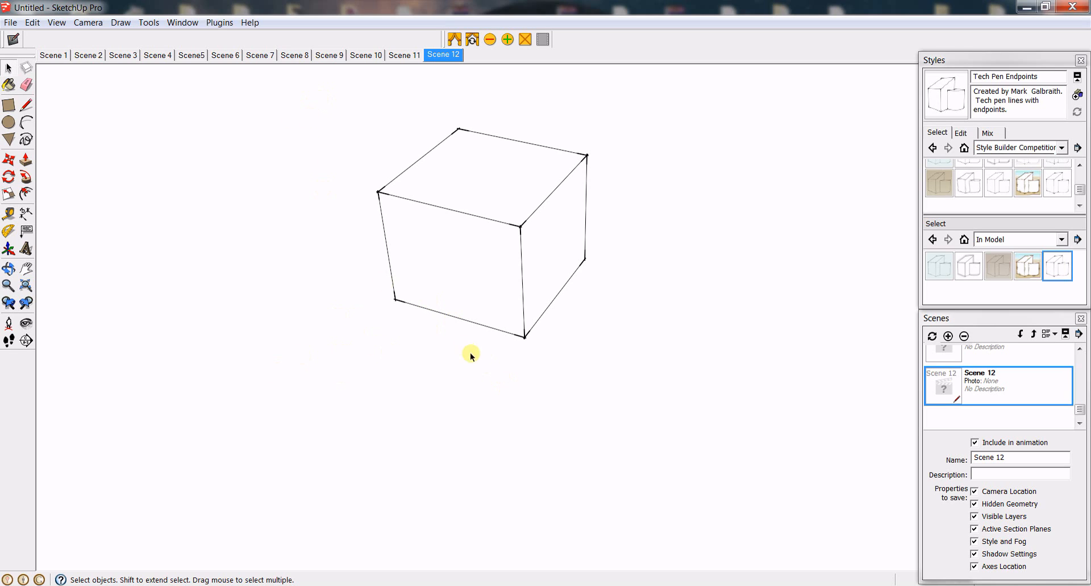
mouse_move(586, 362)
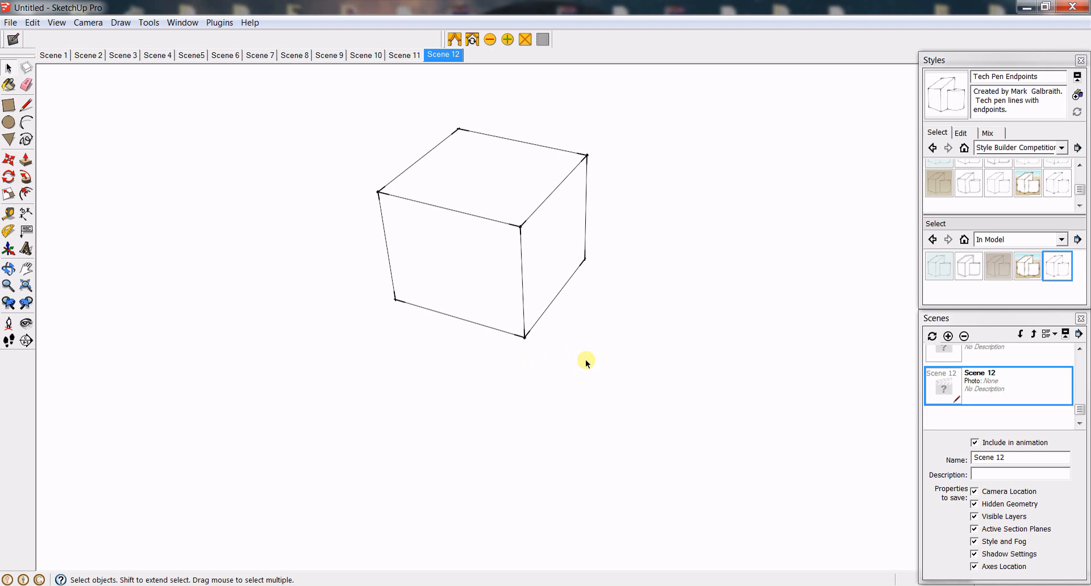
mouse_move(317, 103)
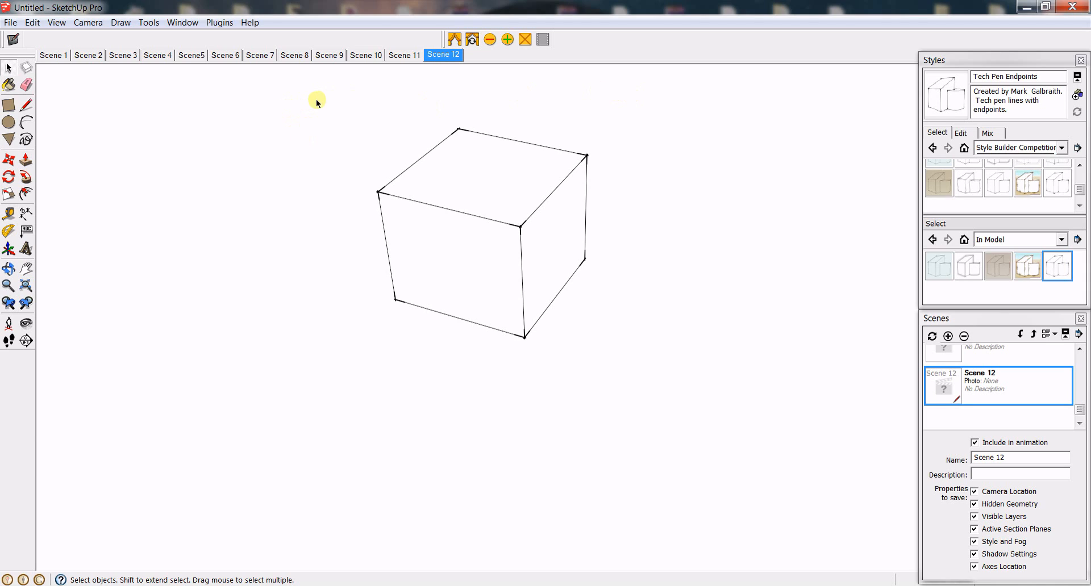
mouse_move(481, 374)
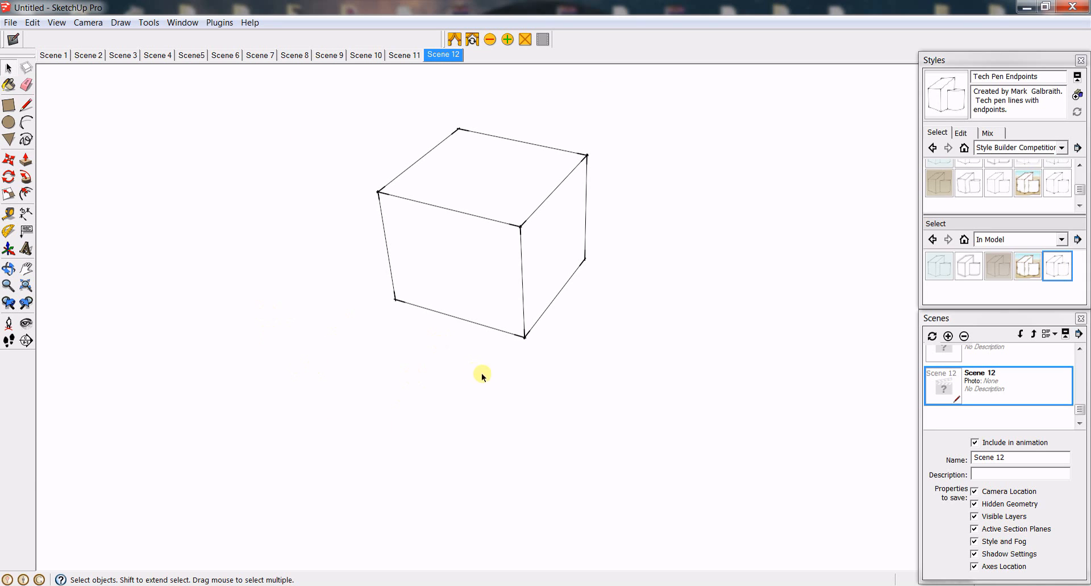
mouse_move(327, 114)
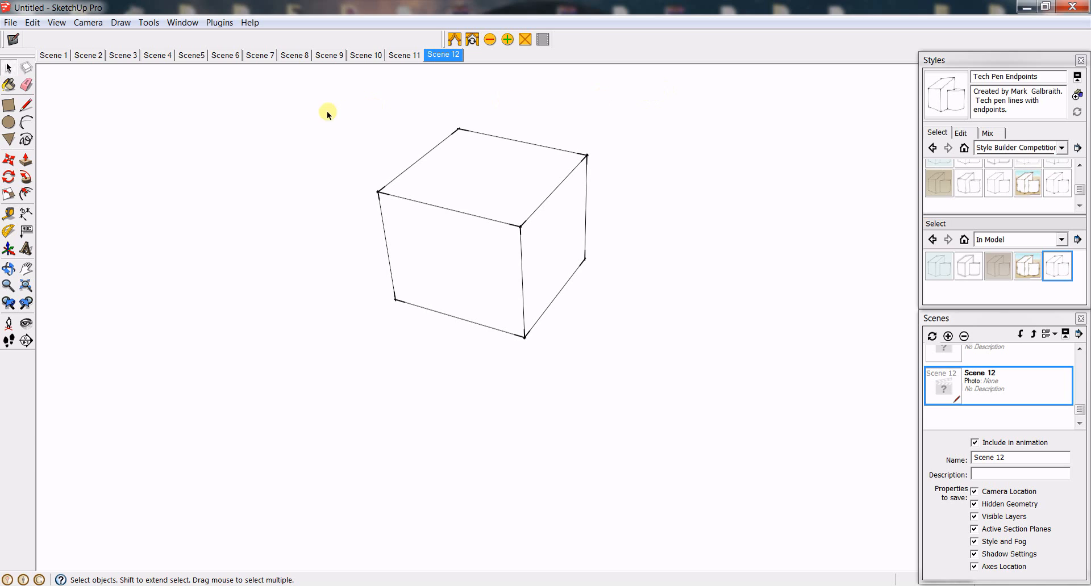
mouse_move(529, 429)
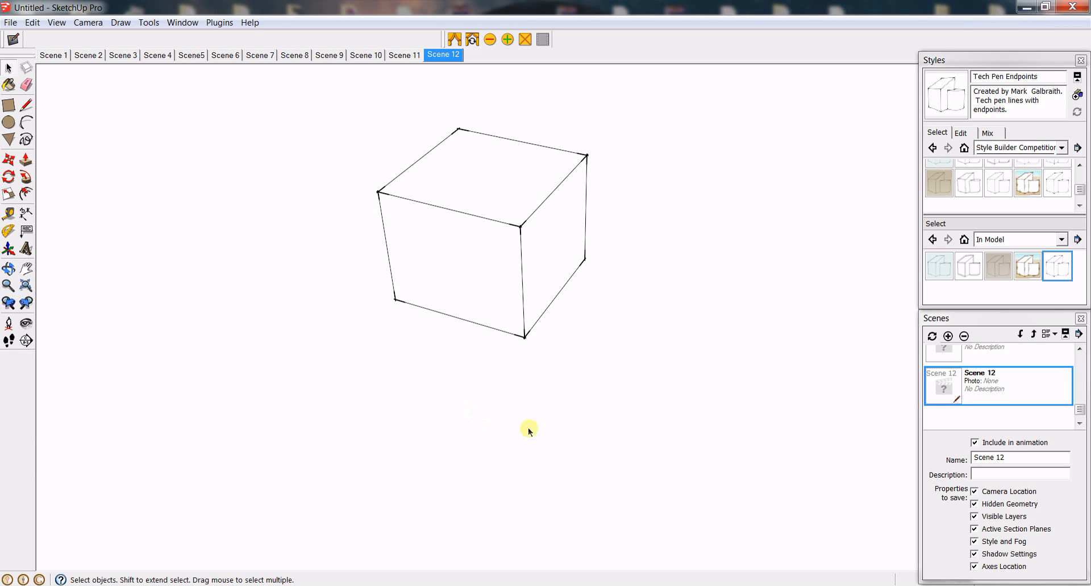